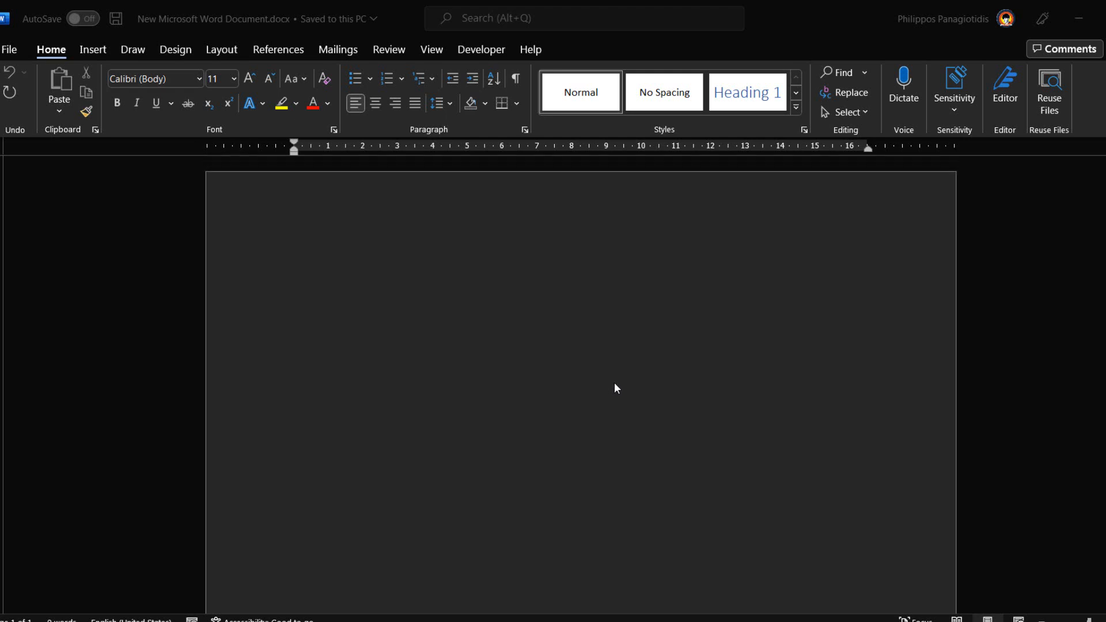
pyautogui.moveTo(619, 387)
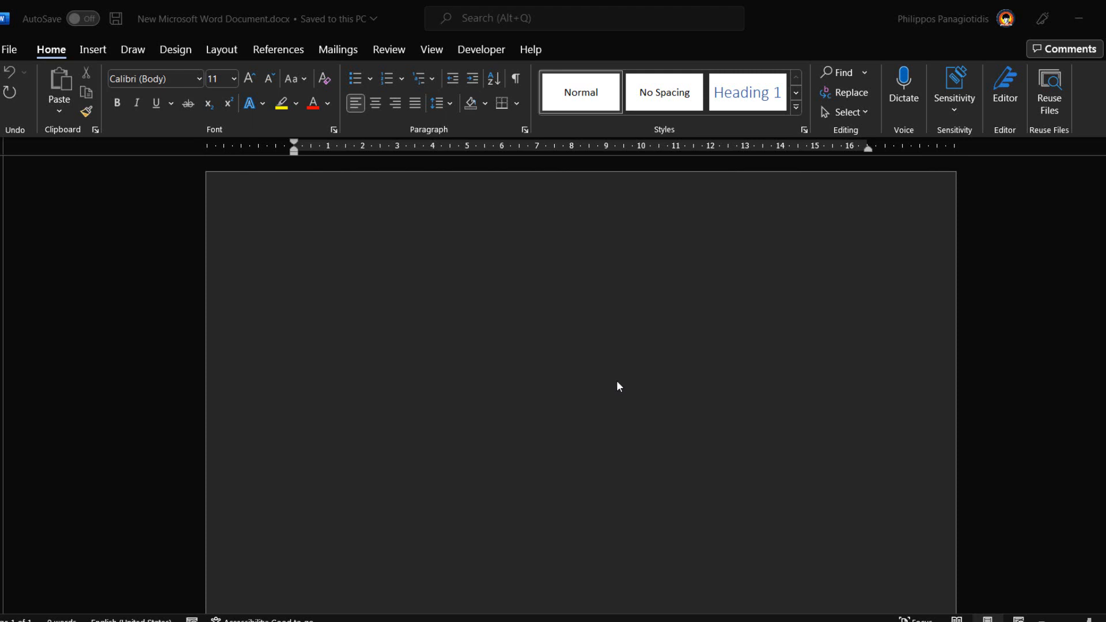
pyautogui.moveTo(686, 346)
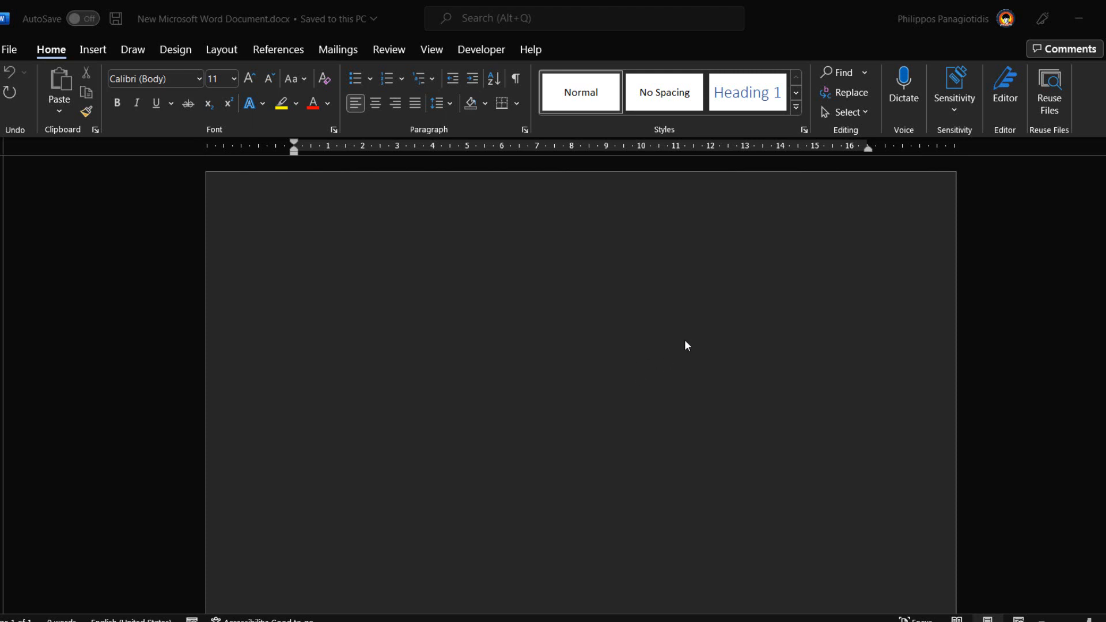
pyautogui.moveTo(714, 317)
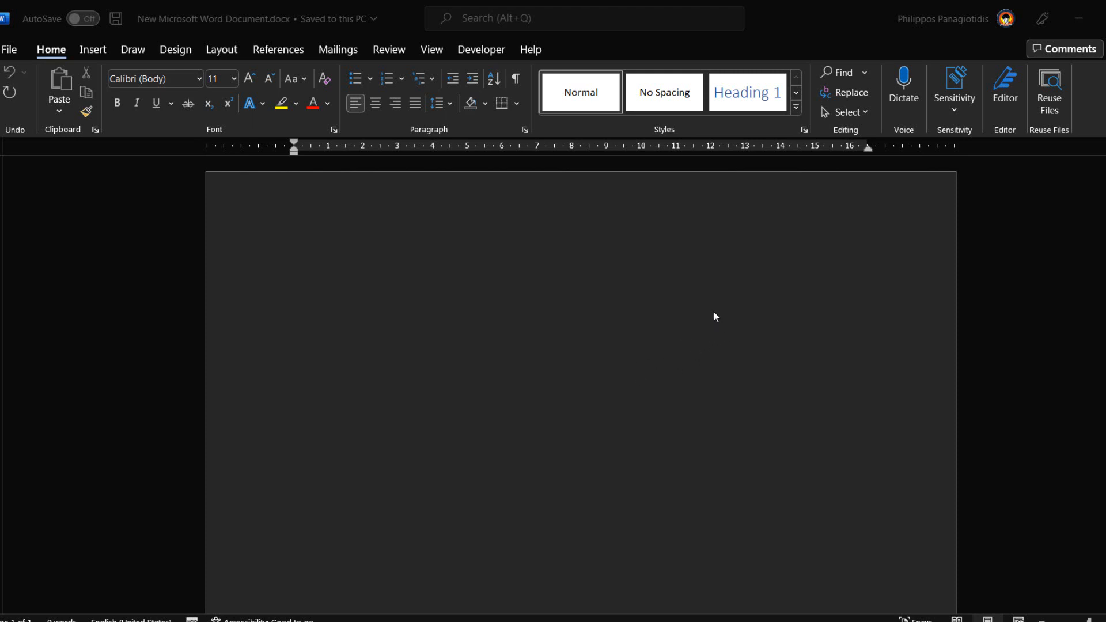
pyautogui.moveTo(696, 306)
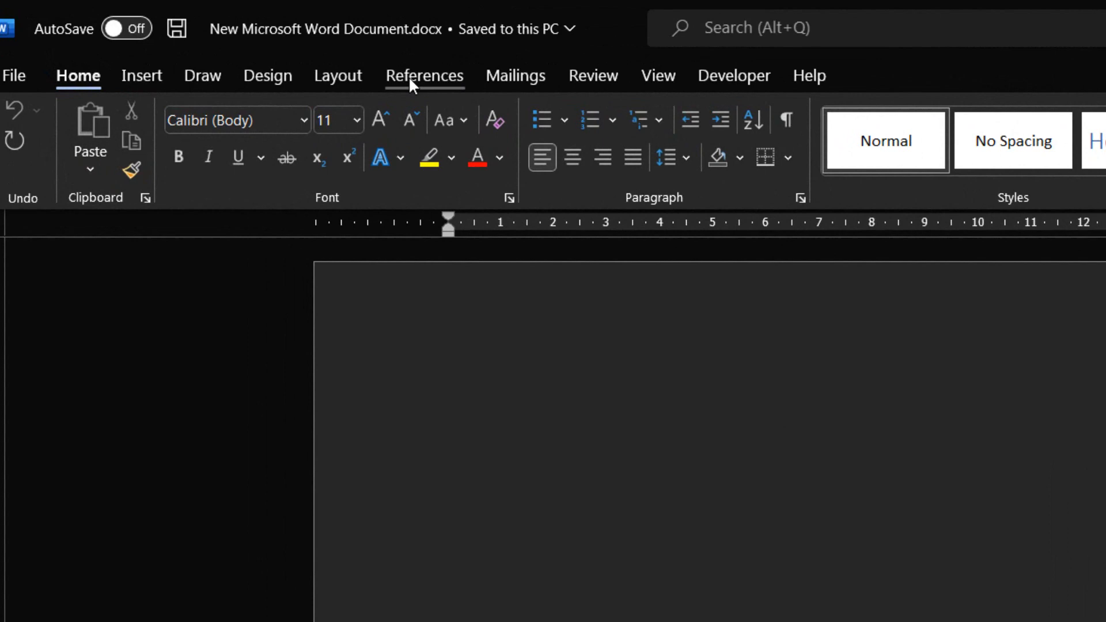
# - Show the References tools and place the cursor in the blank document body
pyautogui.click(424, 76)
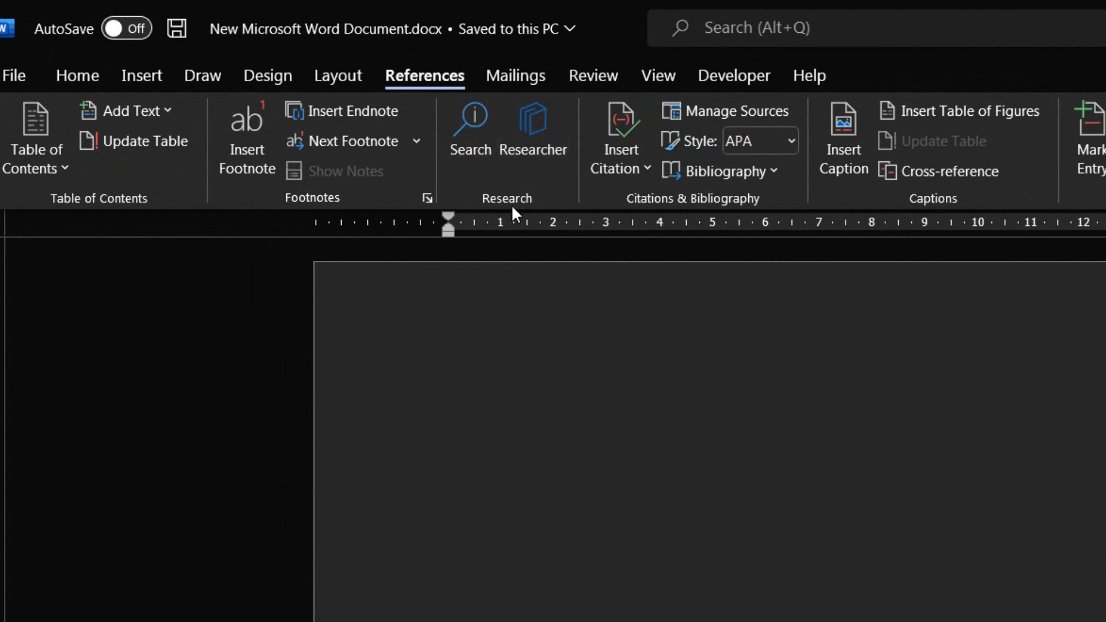
pyautogui.click(448, 408)
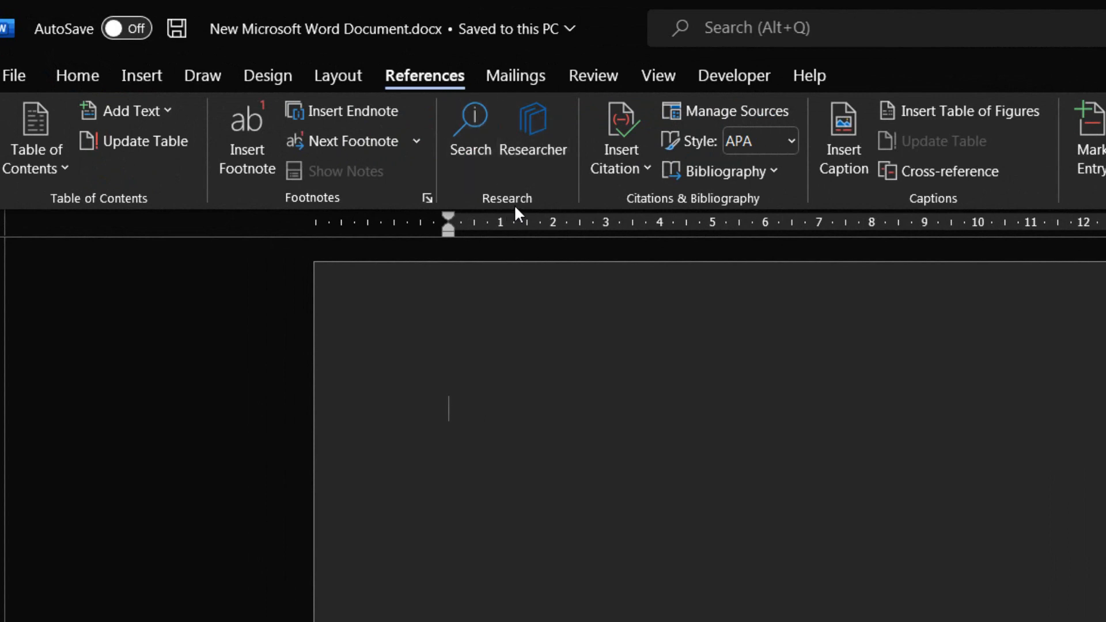
pyautogui.moveTo(533, 130)
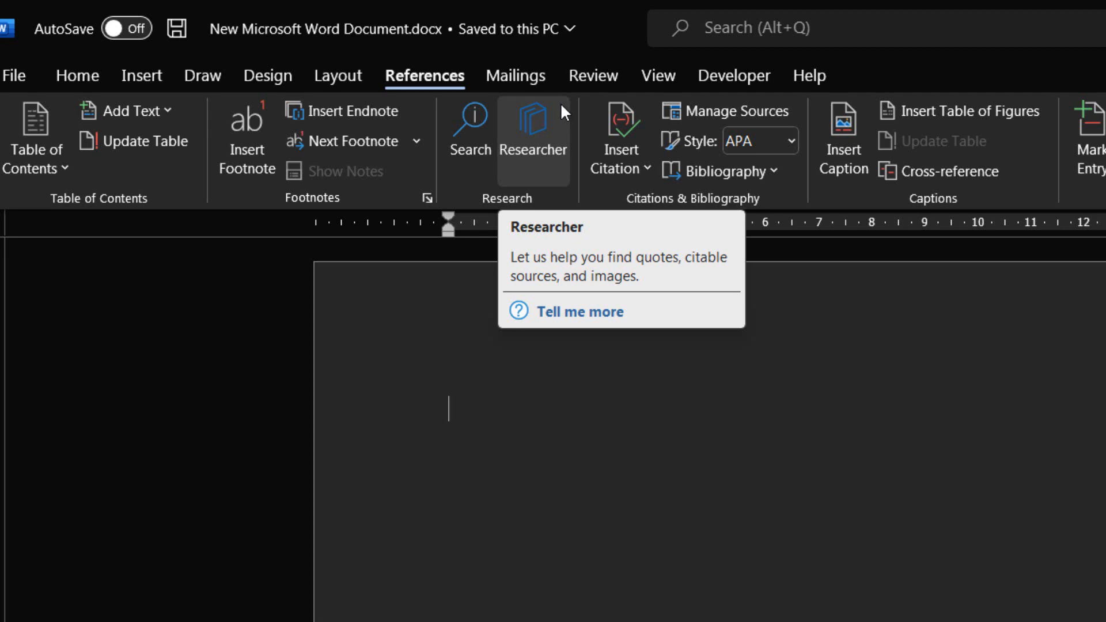
# - Open the Researcher pane beside the blank document
pyautogui.click(533, 133)
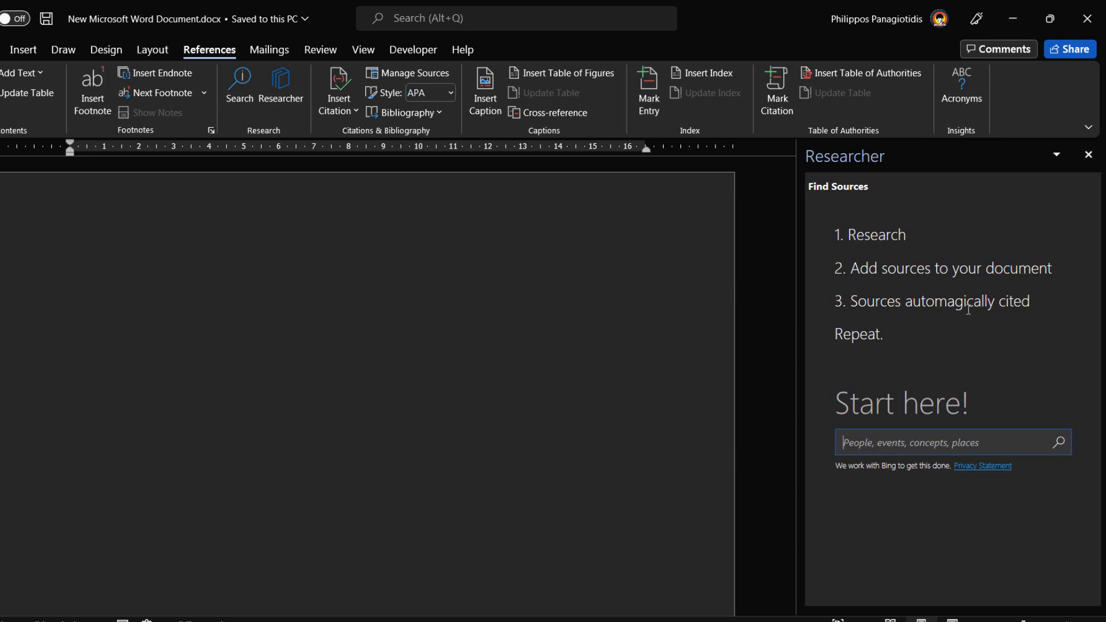
pyautogui.moveTo(848, 342)
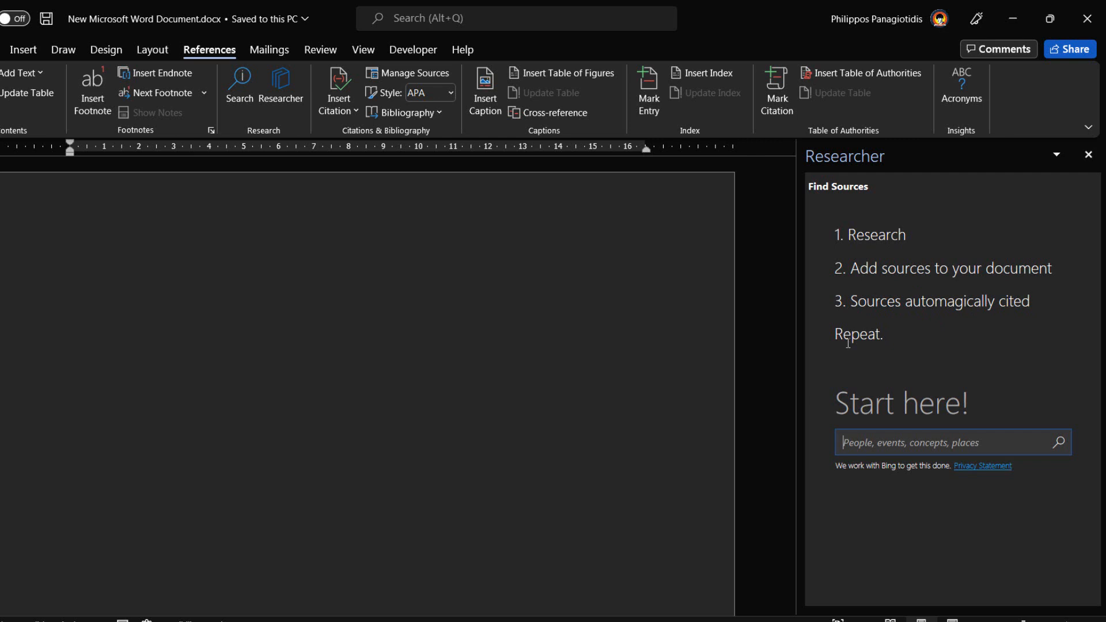
pyautogui.moveTo(888, 356)
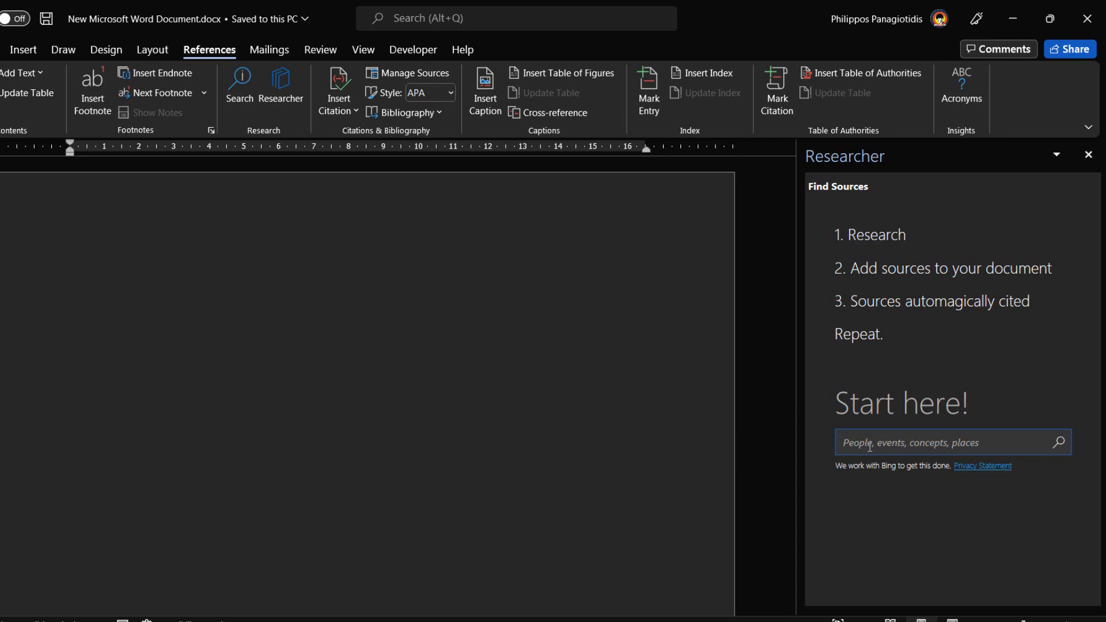
# - Search Researcher for 'Mundial 2022' and browse the topics and website results
pyautogui.write('Mundial')
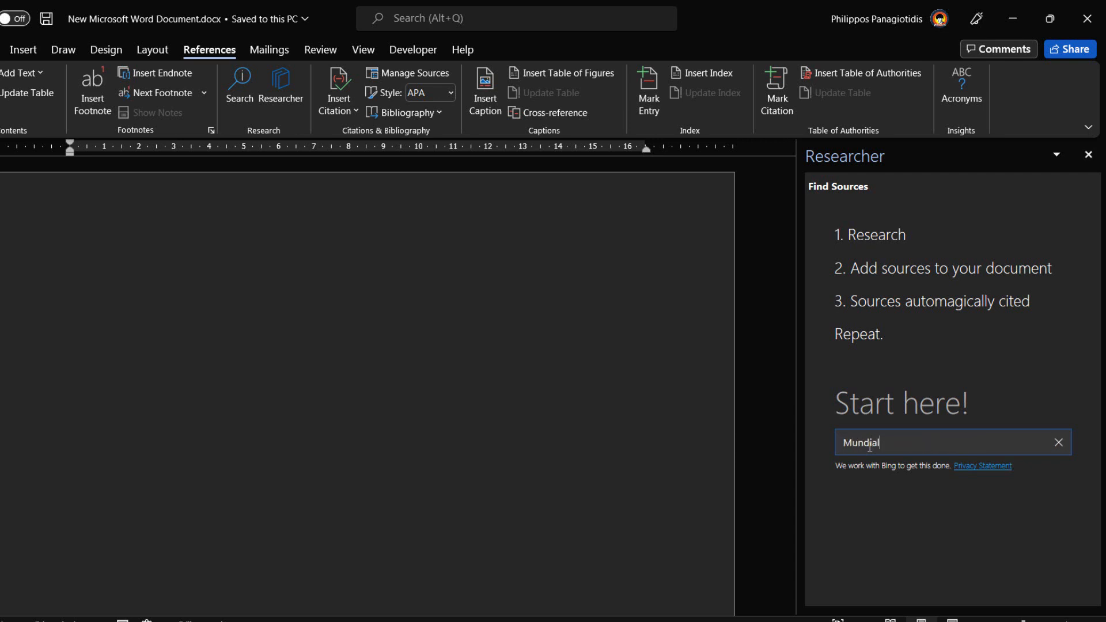
pyautogui.write('2022')
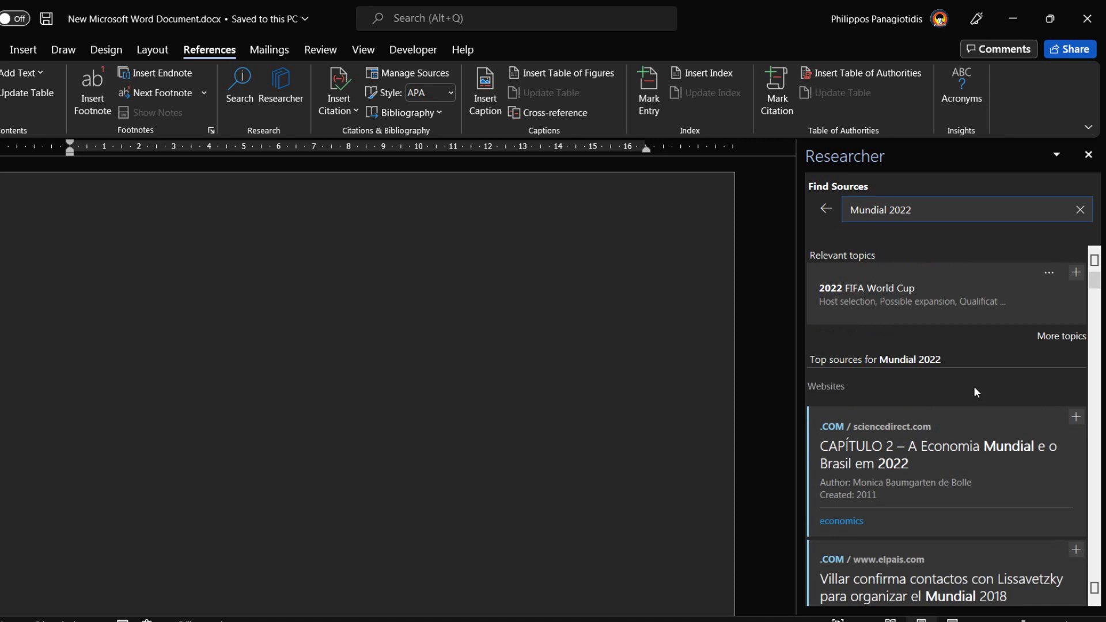
pyautogui.moveTo(901, 355)
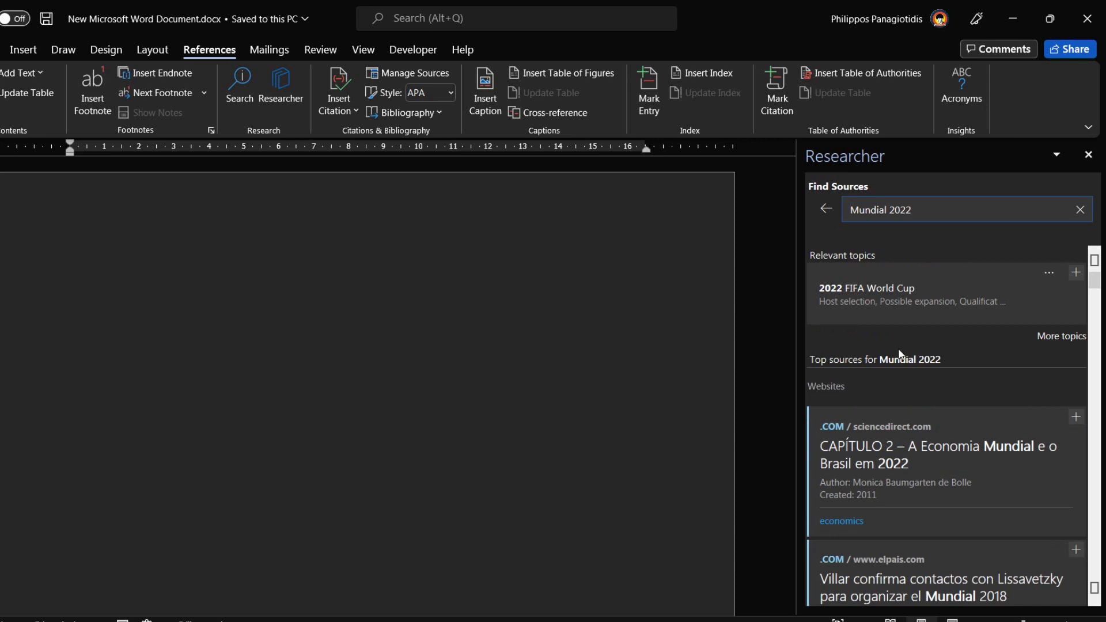
pyautogui.moveTo(881, 302)
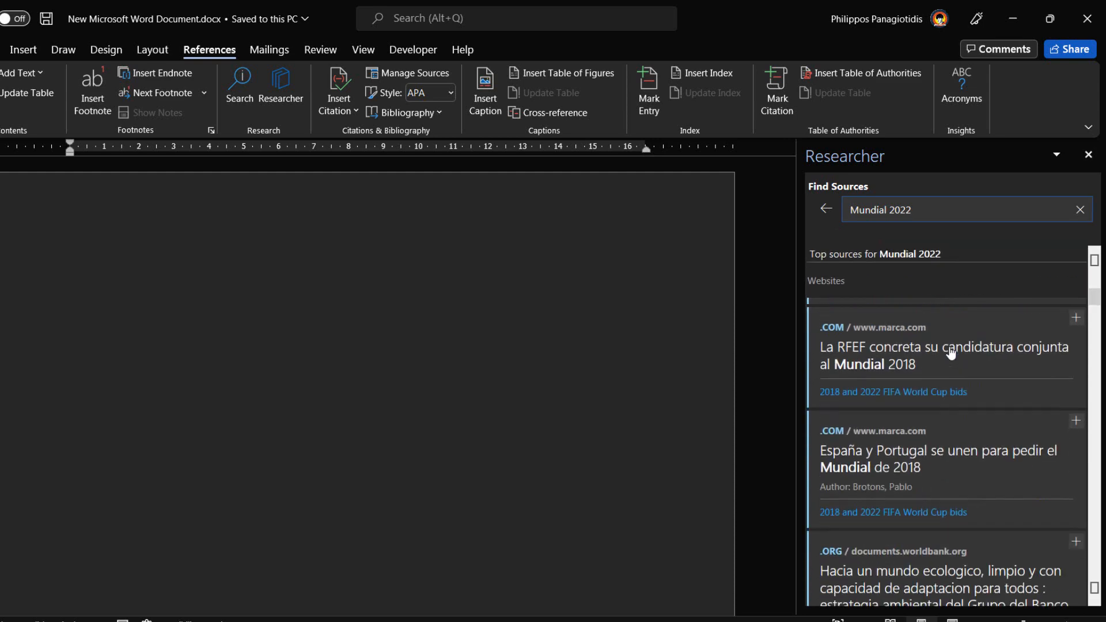
pyautogui.scroll(-3)
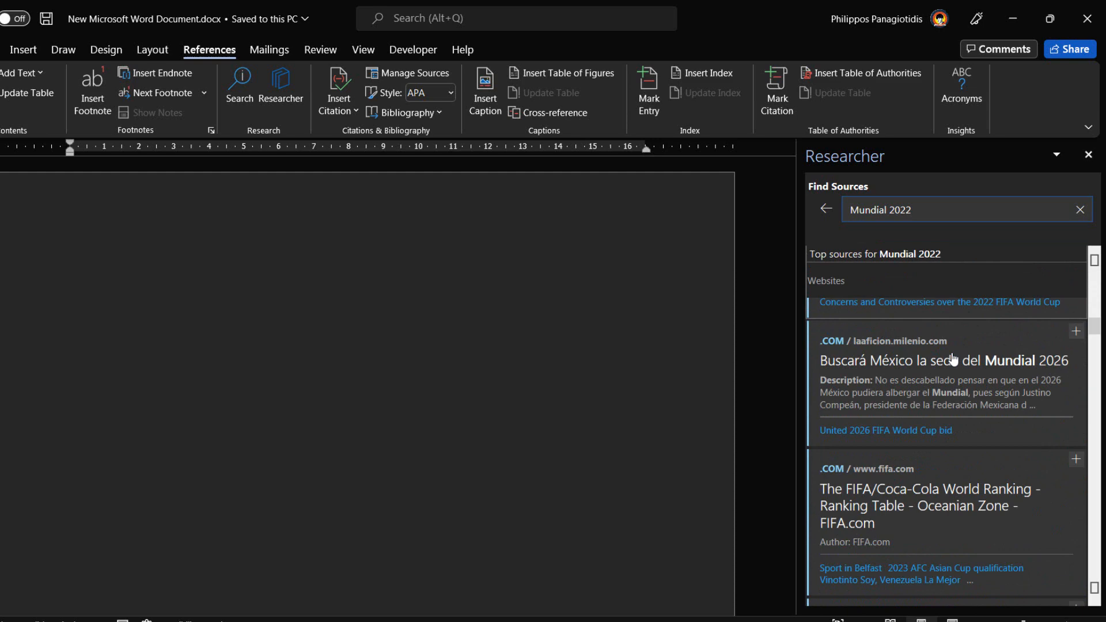
pyautogui.scroll(-3)
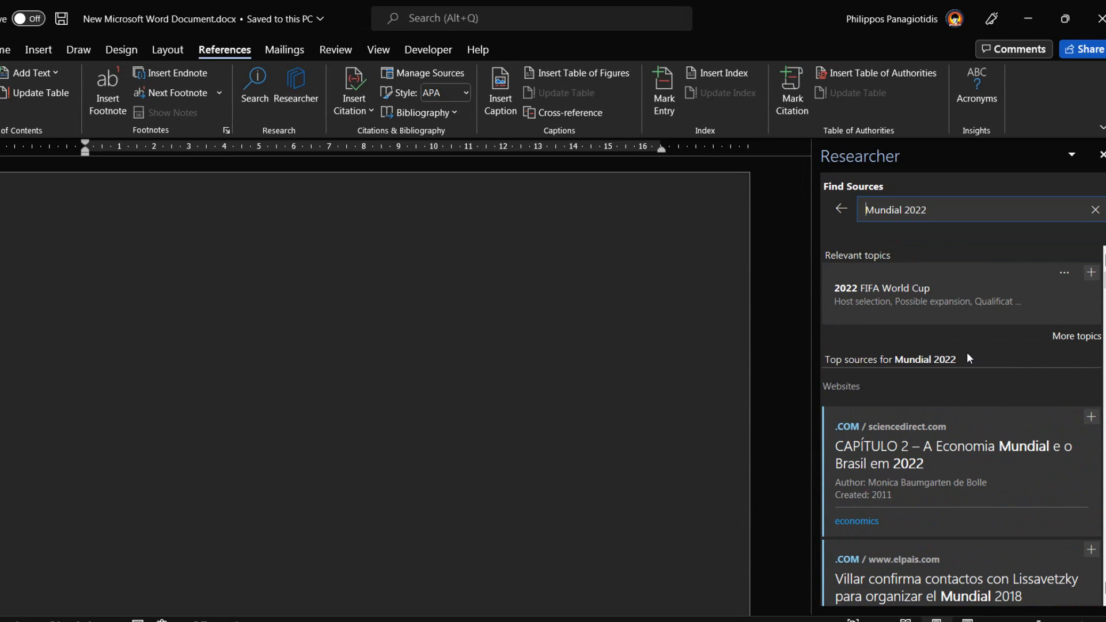
pyautogui.moveTo(912, 318)
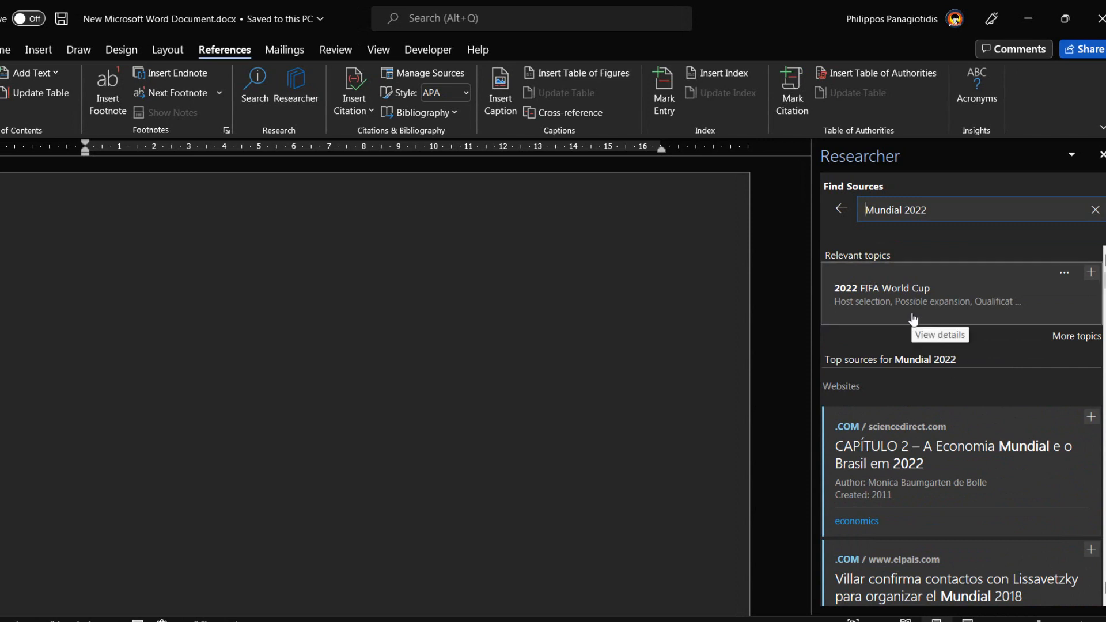
pyautogui.moveTo(938, 318)
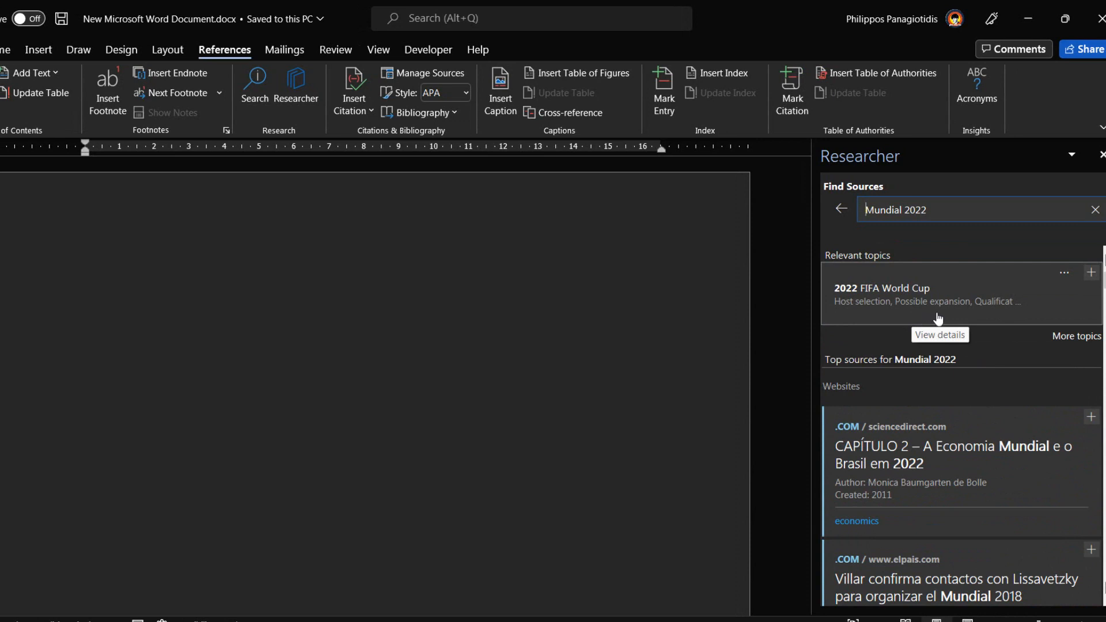
pyautogui.moveTo(1091, 272)
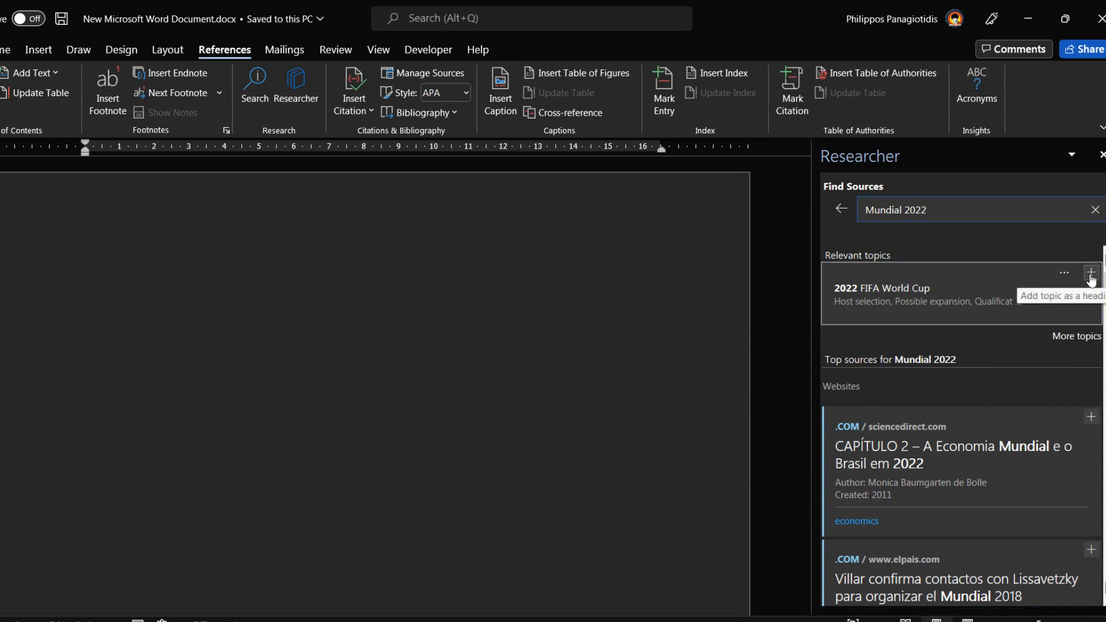
# - Add the '2022 FIFA World Cup' topic as the document heading
pyautogui.click(1091, 273)
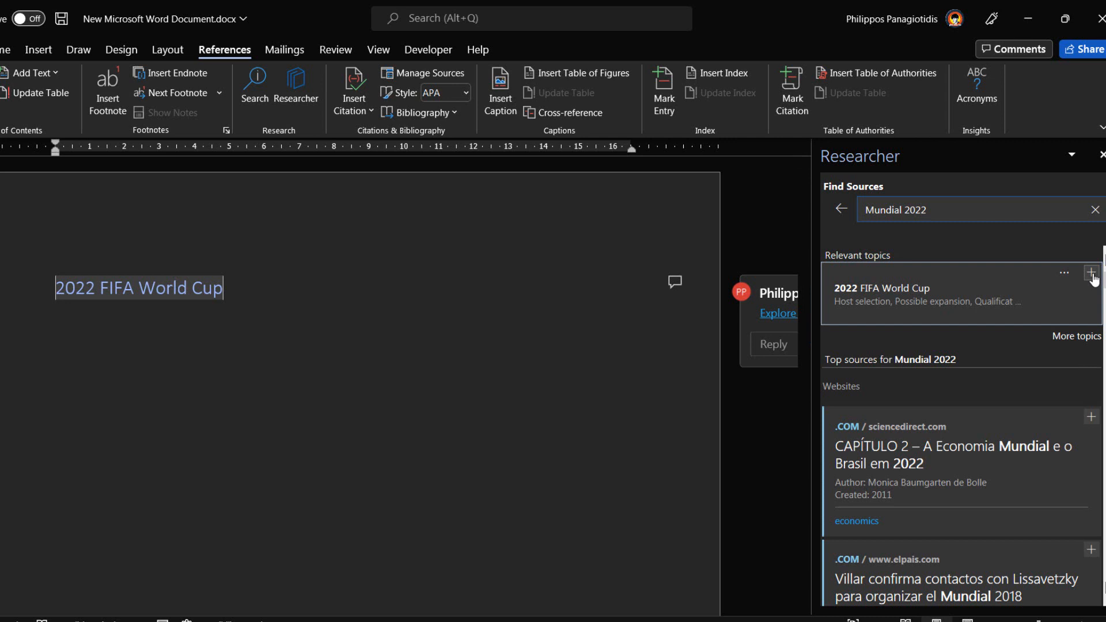
pyautogui.moveTo(1017, 304)
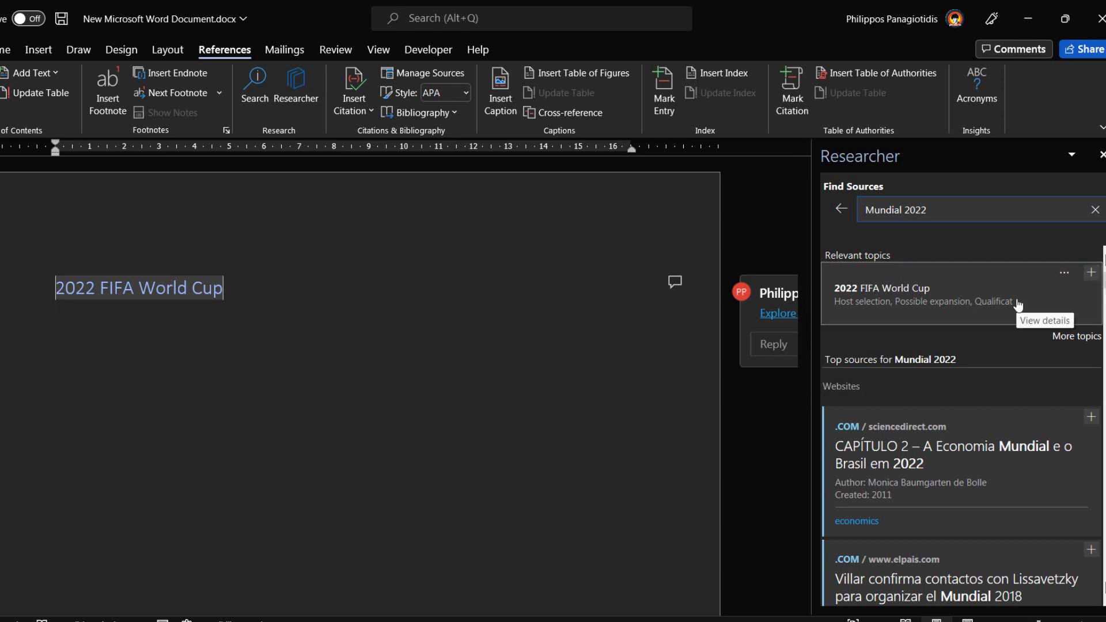
# - Cite the stadiumdb.com 'Qatar 2022: Nine stadiums instead of twelve?' source, creating the bibliography
pyautogui.scroll(-3)
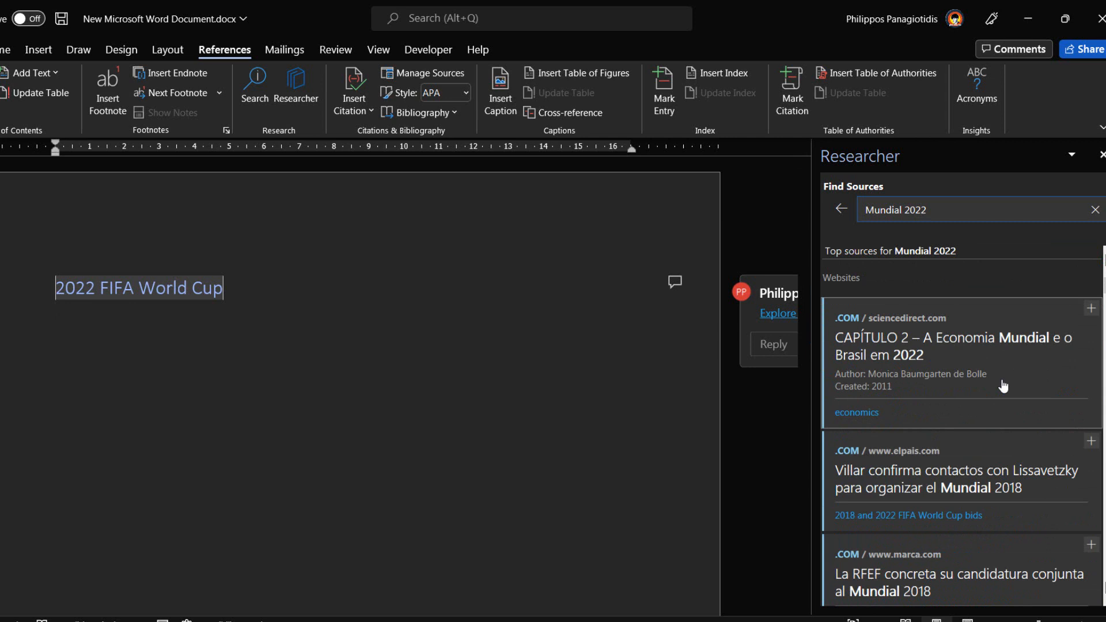
pyautogui.scroll(-3)
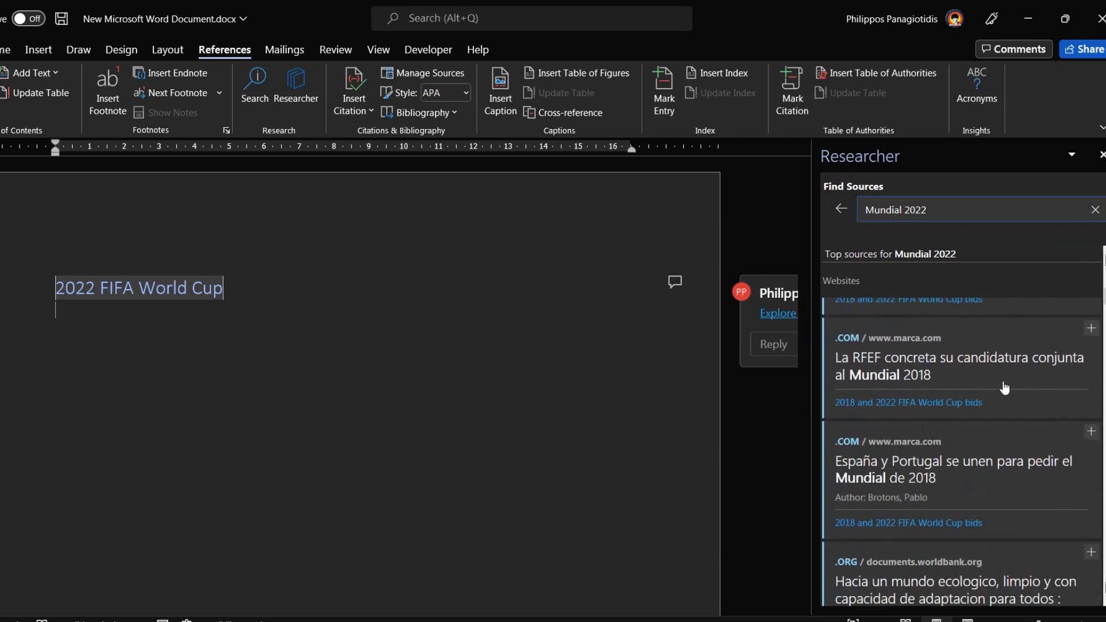
pyautogui.scroll(-3)
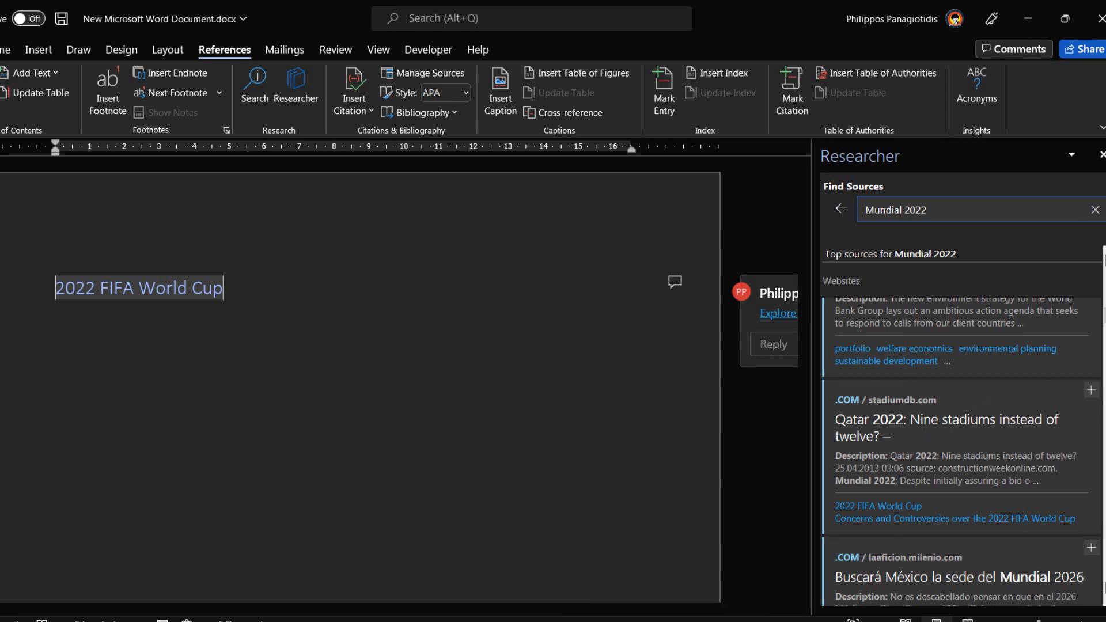
pyautogui.moveTo(1090, 390)
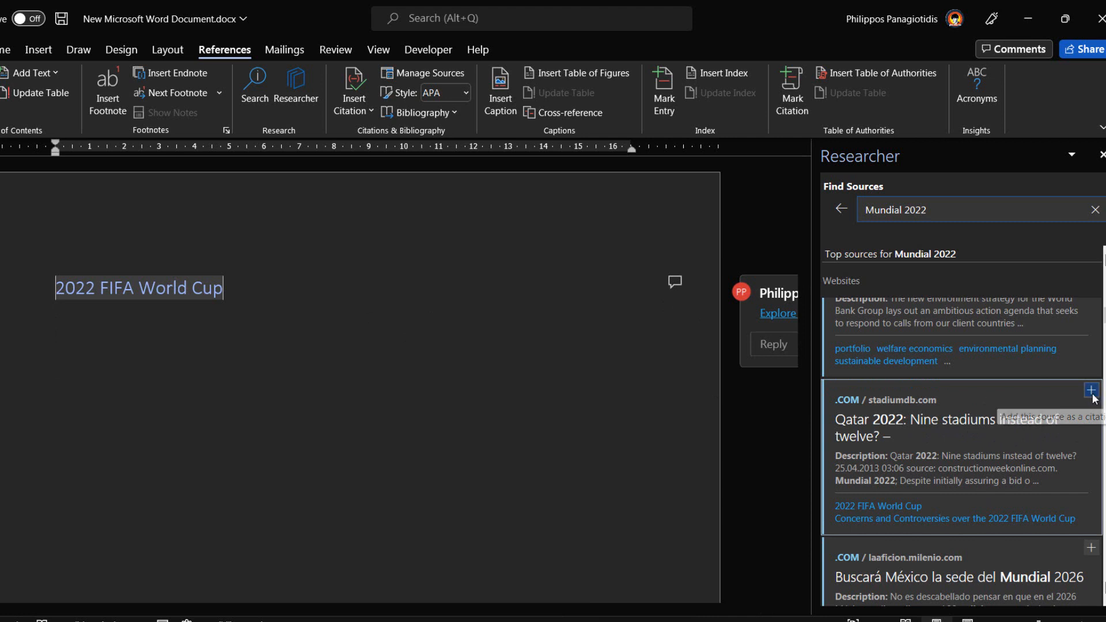
pyautogui.click(1090, 390)
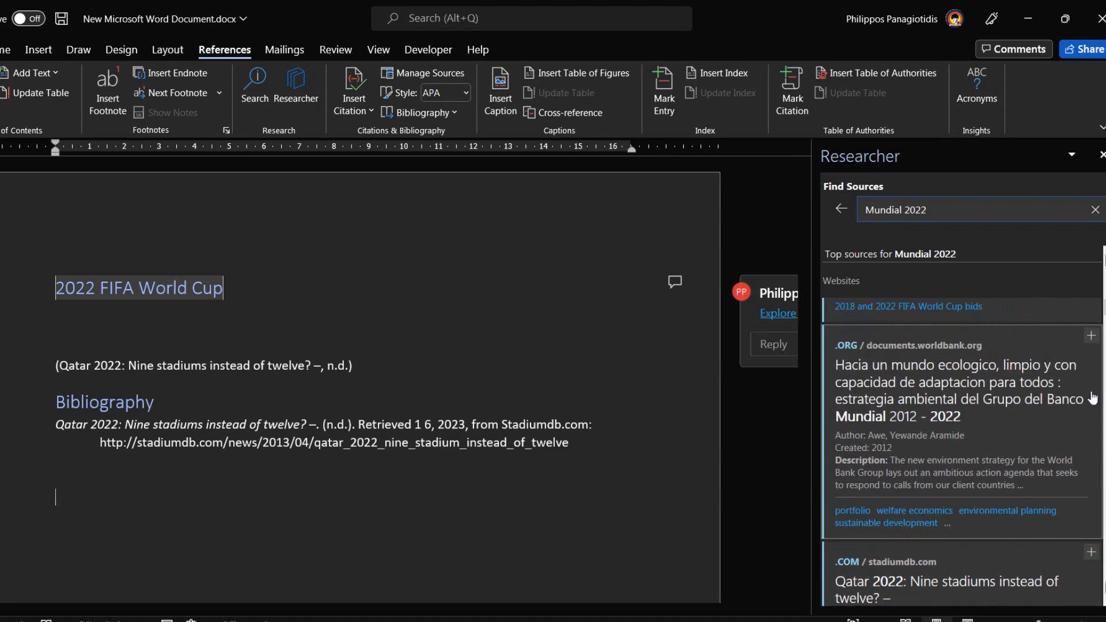
# - View the details of the stadiumdb.com Qatar 2022 nine-stadiums source
pyautogui.scroll(-3)
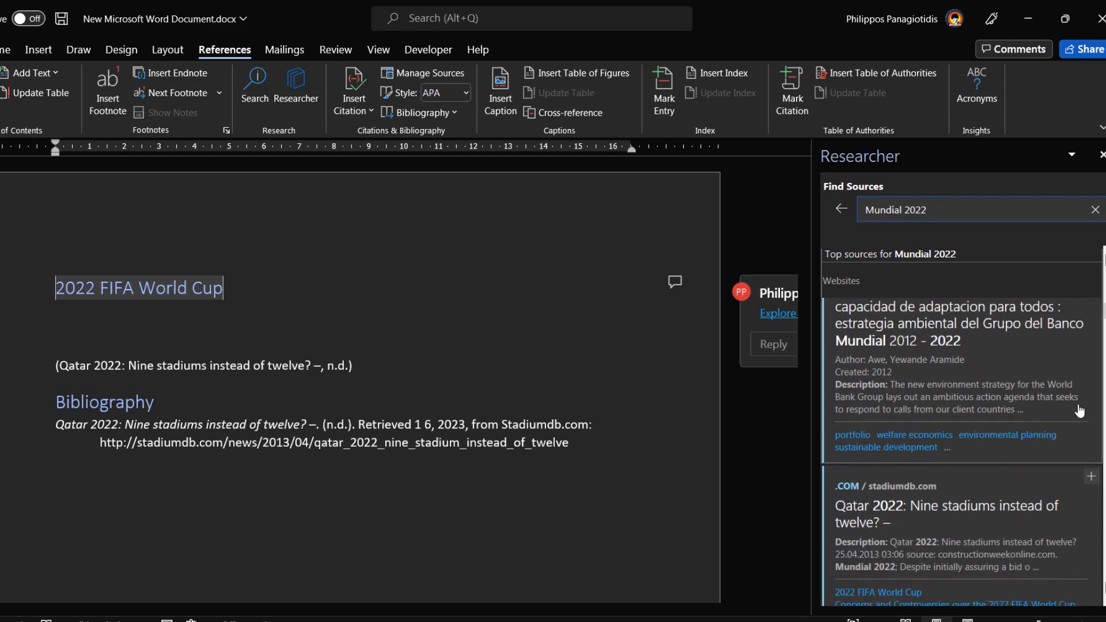
pyautogui.click(956, 513)
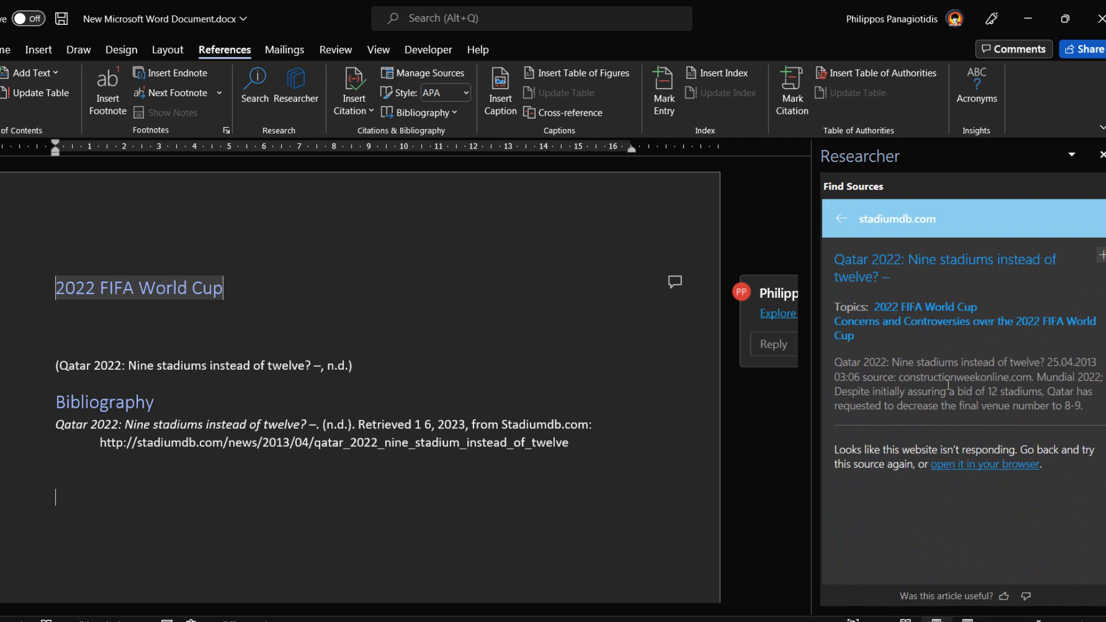
pyautogui.moveTo(948, 385)
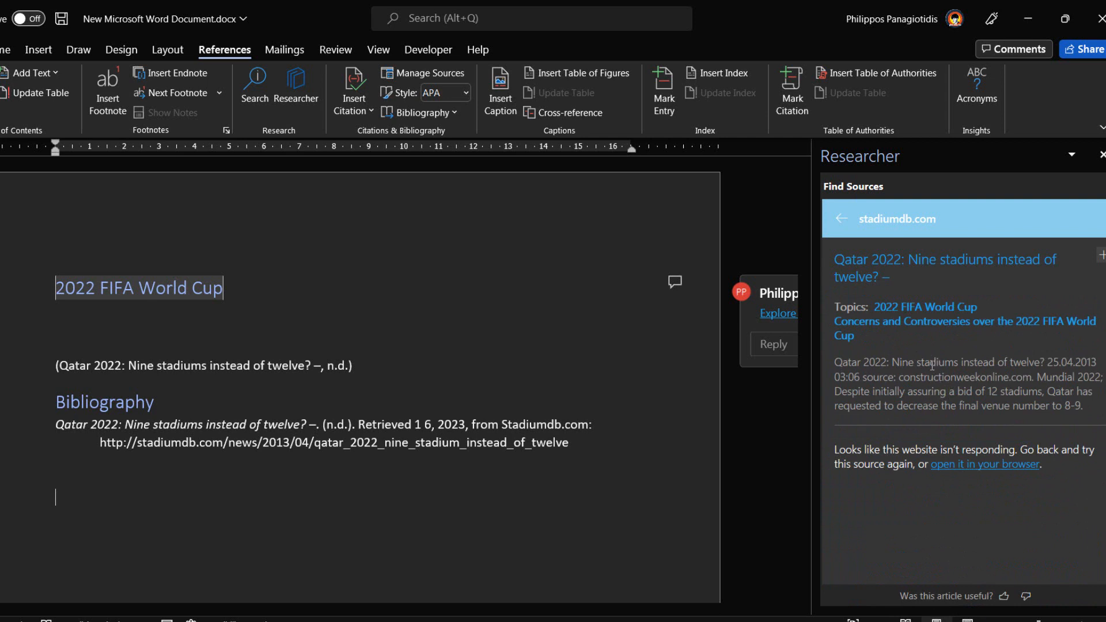
pyautogui.moveTo(944, 326)
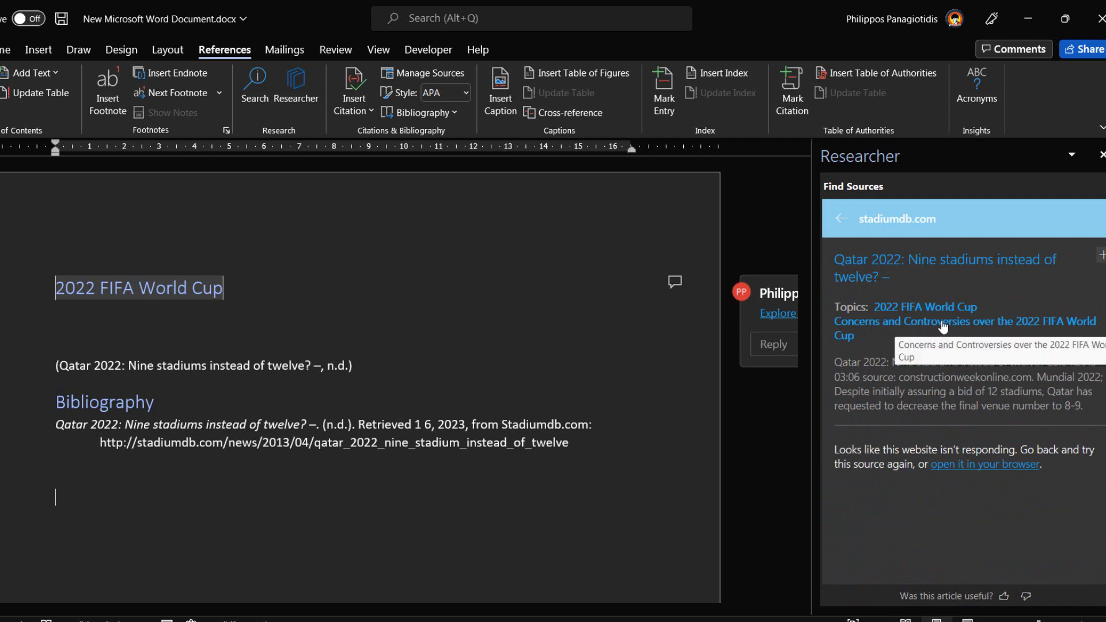
# - Show the Wikipedia article on 2022 FIFA World Cup controversies
pyautogui.click(965, 329)
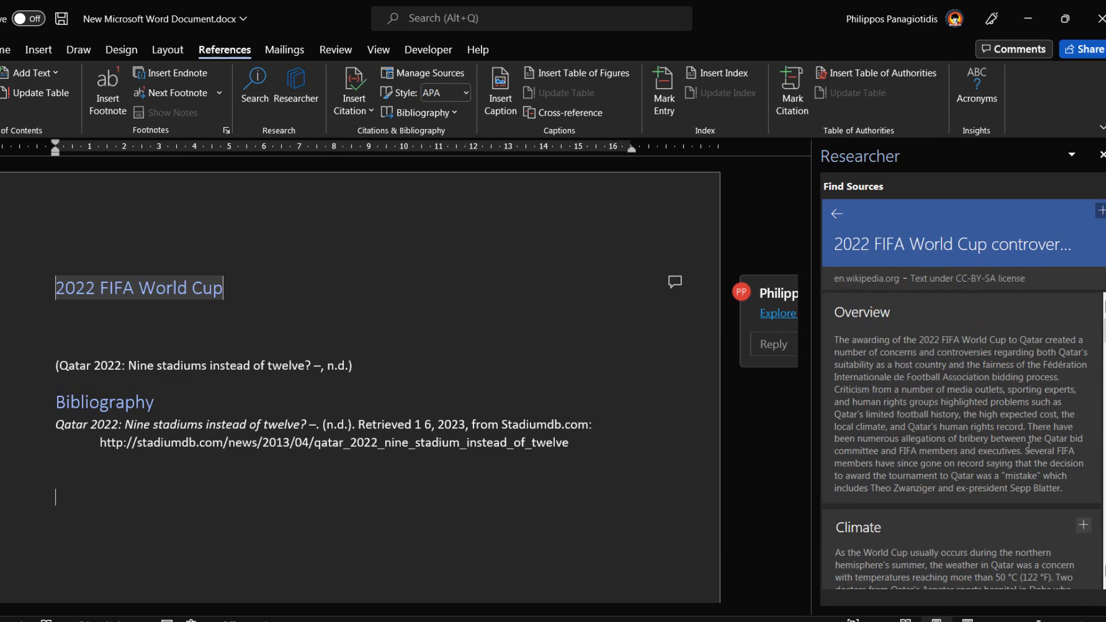
# - Add and cite the Wikipedia Overview paragraph, listing it in the bibliography
pyautogui.moveTo(909, 388); pyautogui.dragTo(1061, 489)
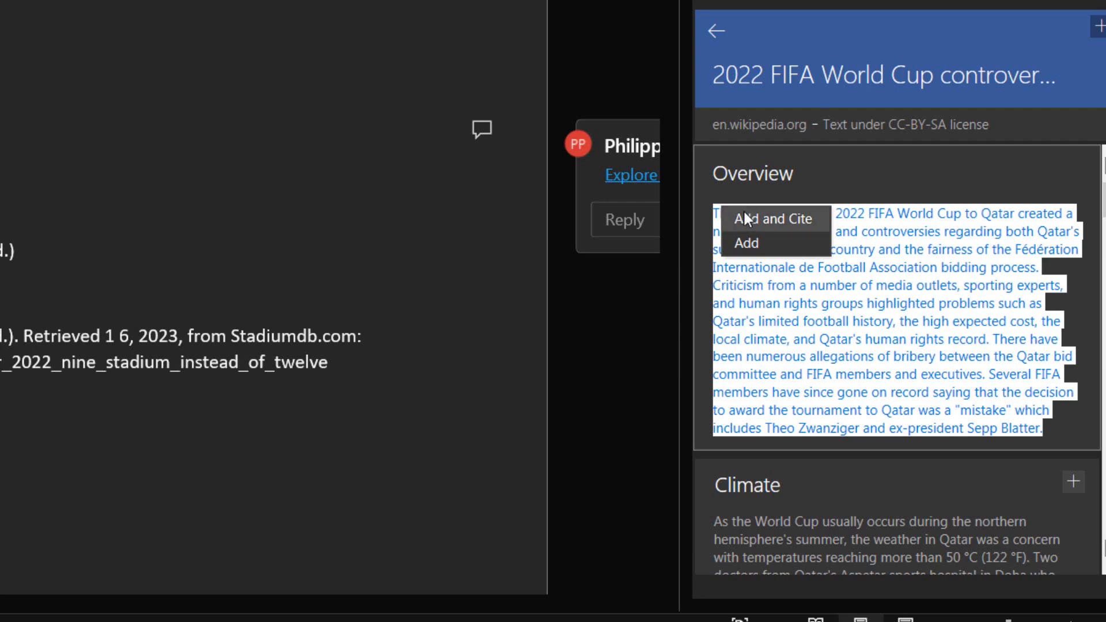
pyautogui.moveTo(746, 243)
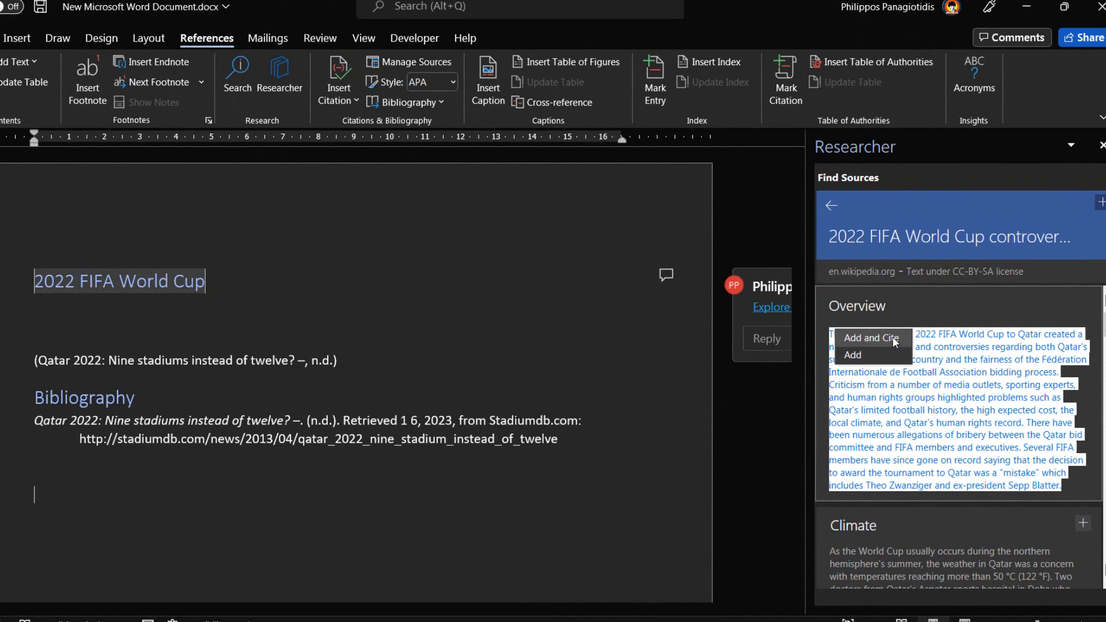
pyautogui.click(872, 338)
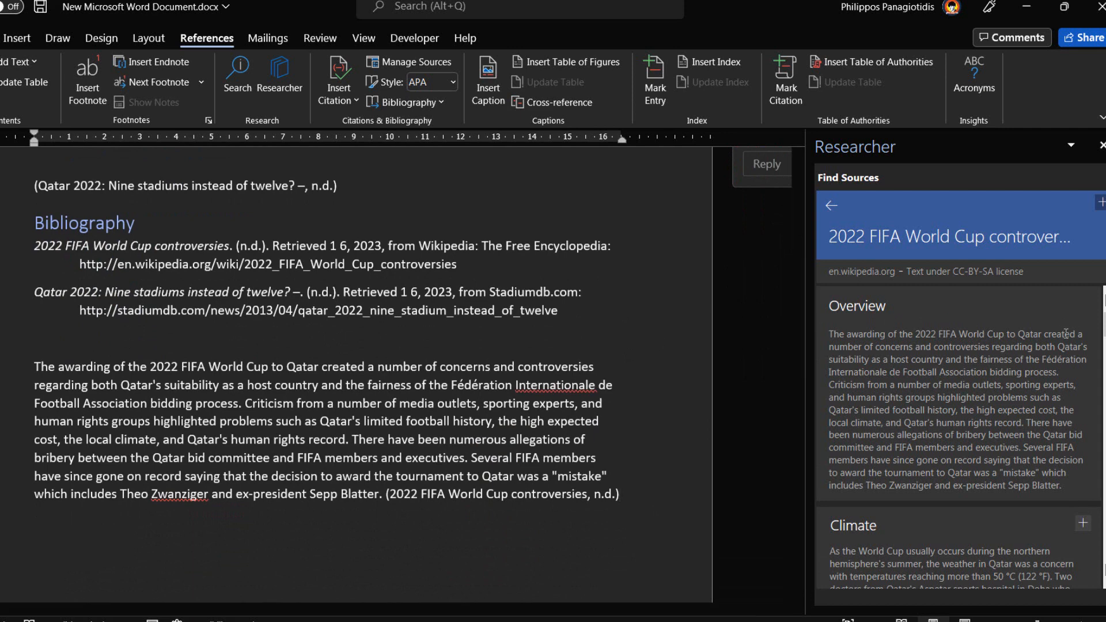
pyautogui.moveTo(976, 336)
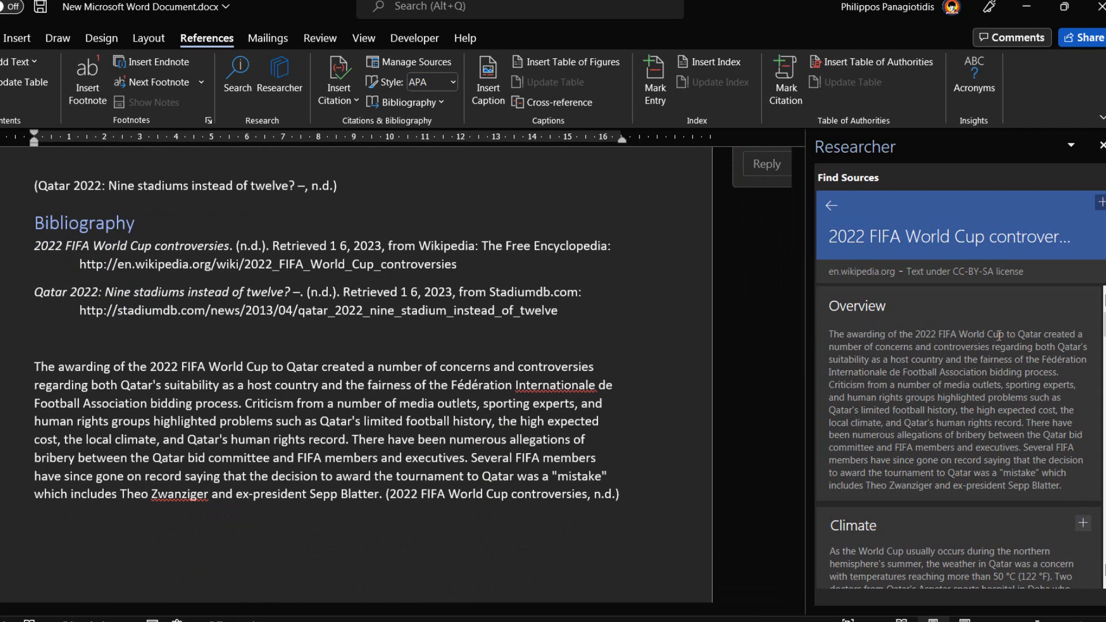
pyautogui.moveTo(1026, 344)
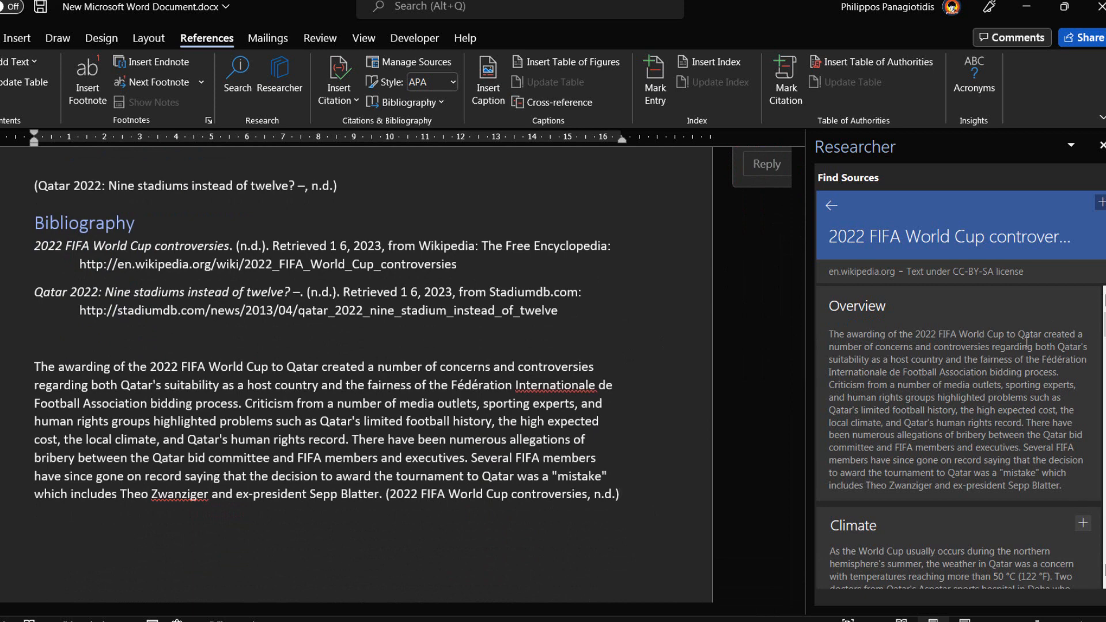
# - Scroll through the controversies article to its related website sources (CNN, NYTimes)
pyautogui.click(620, 494)
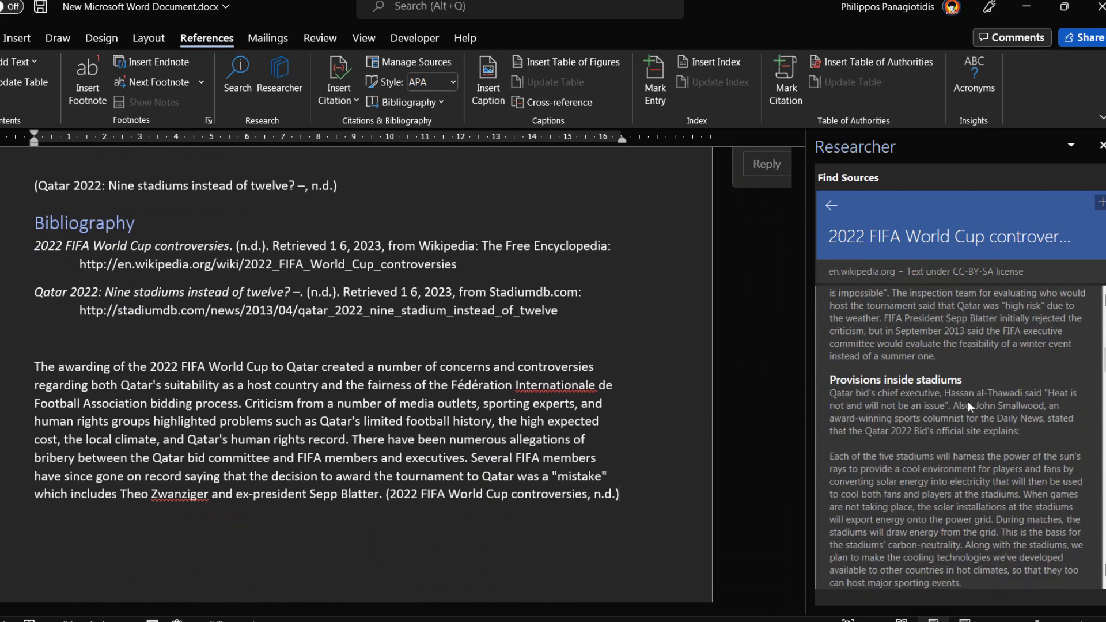
pyautogui.scroll(-3)
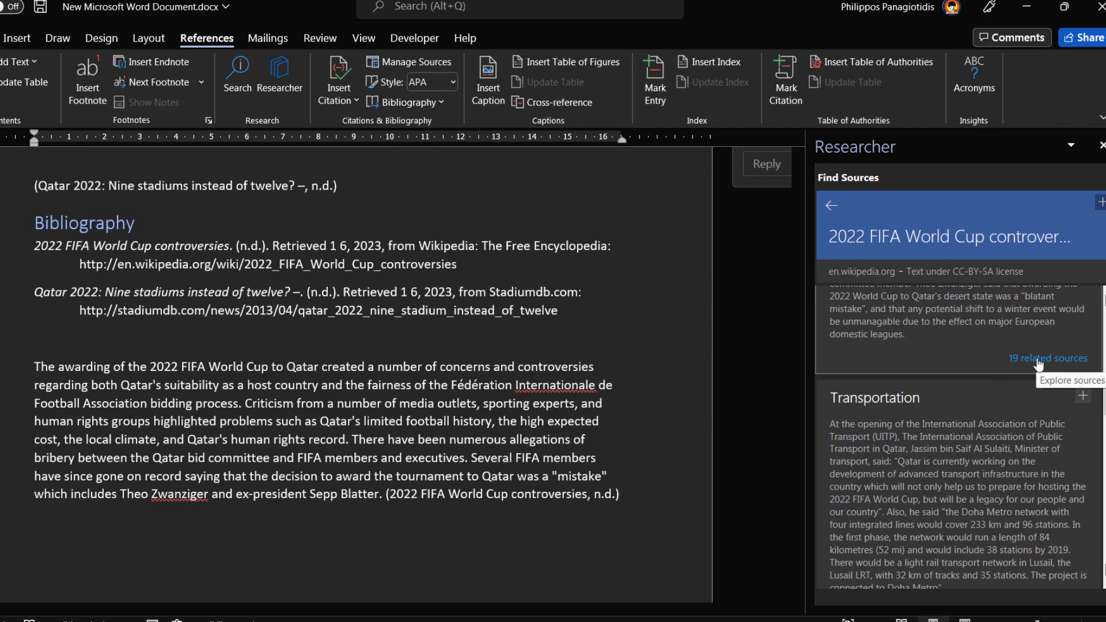
pyautogui.scroll(-3)
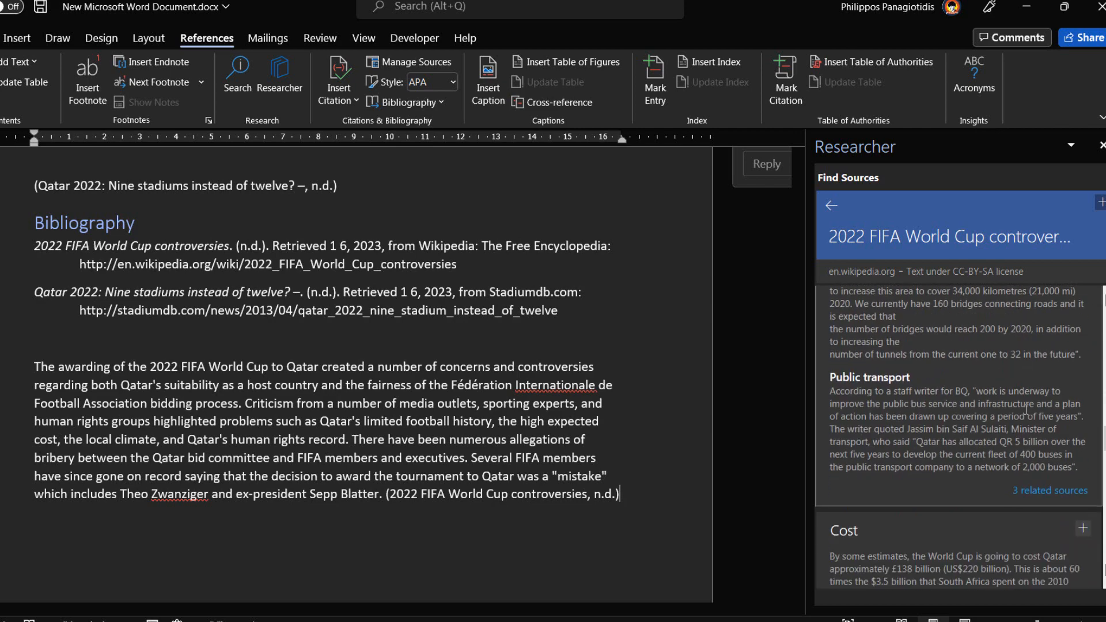
pyautogui.scroll(-3)
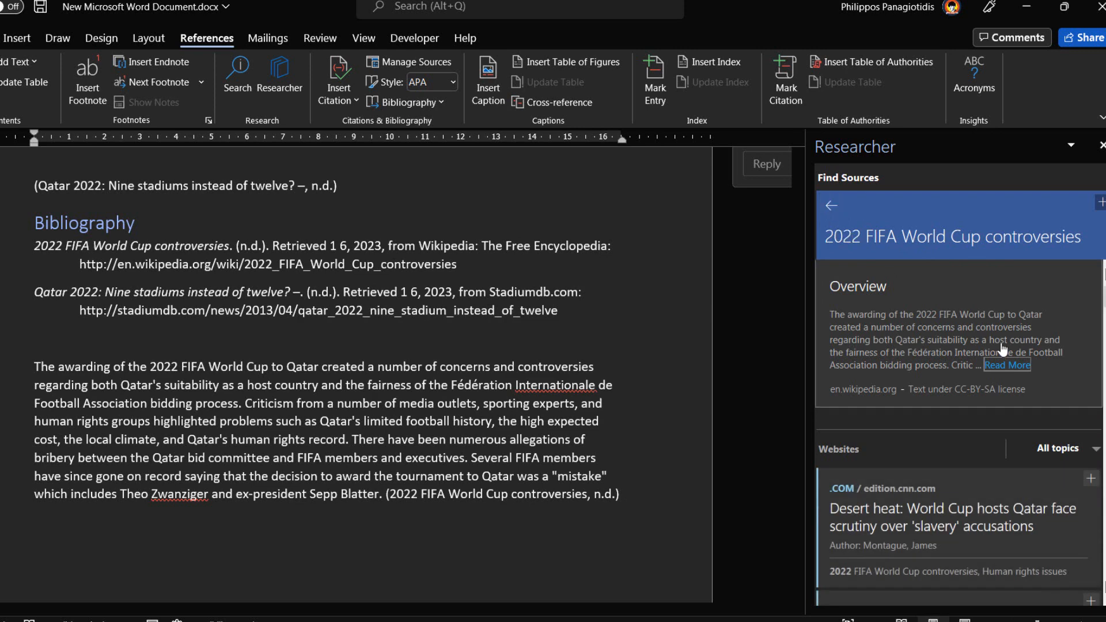
pyautogui.scroll(-3)
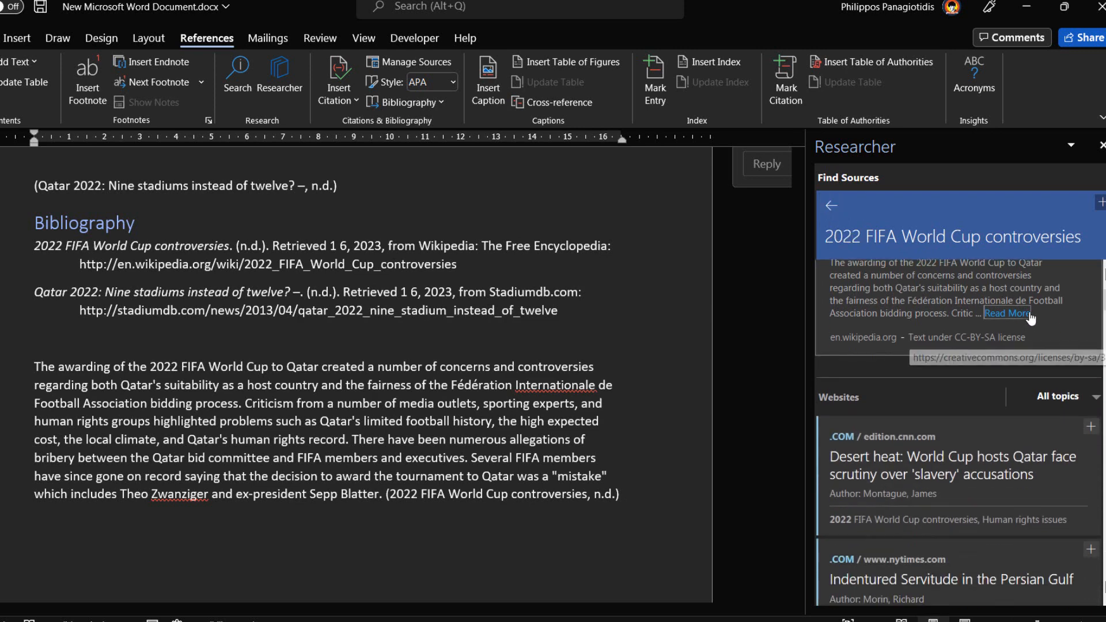
pyautogui.click(1064, 395)
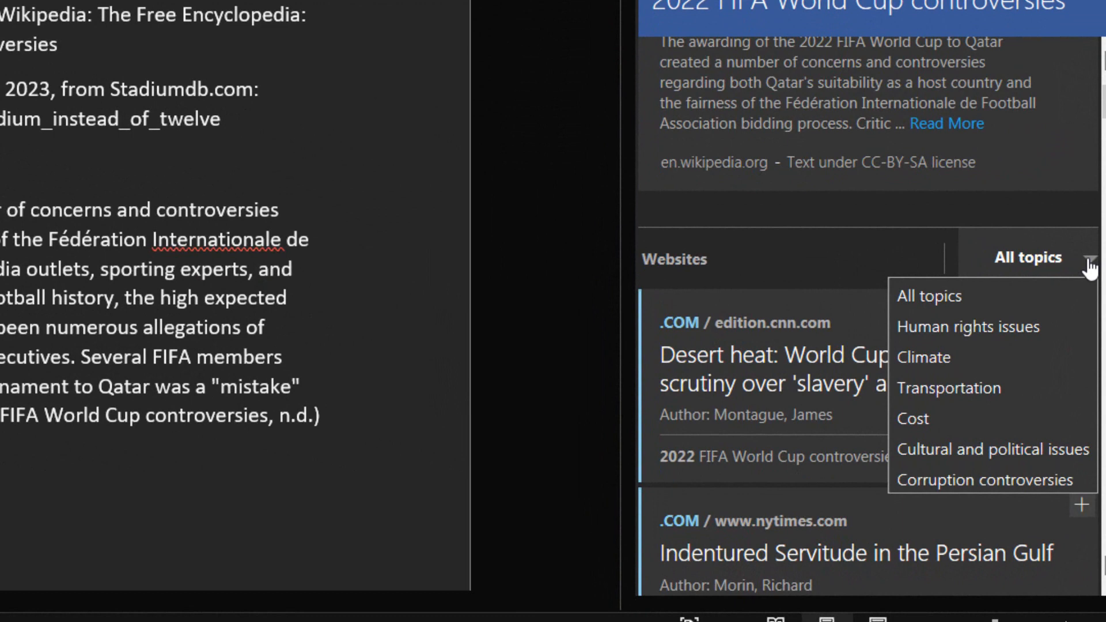
pyautogui.moveTo(967, 326)
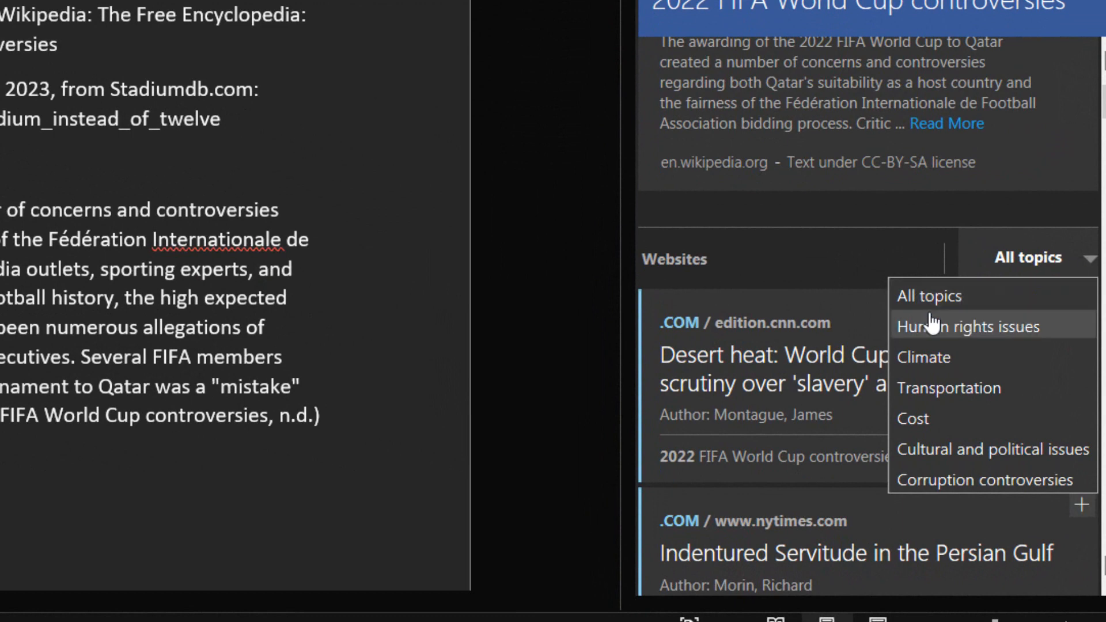
pyautogui.moveTo(922, 358)
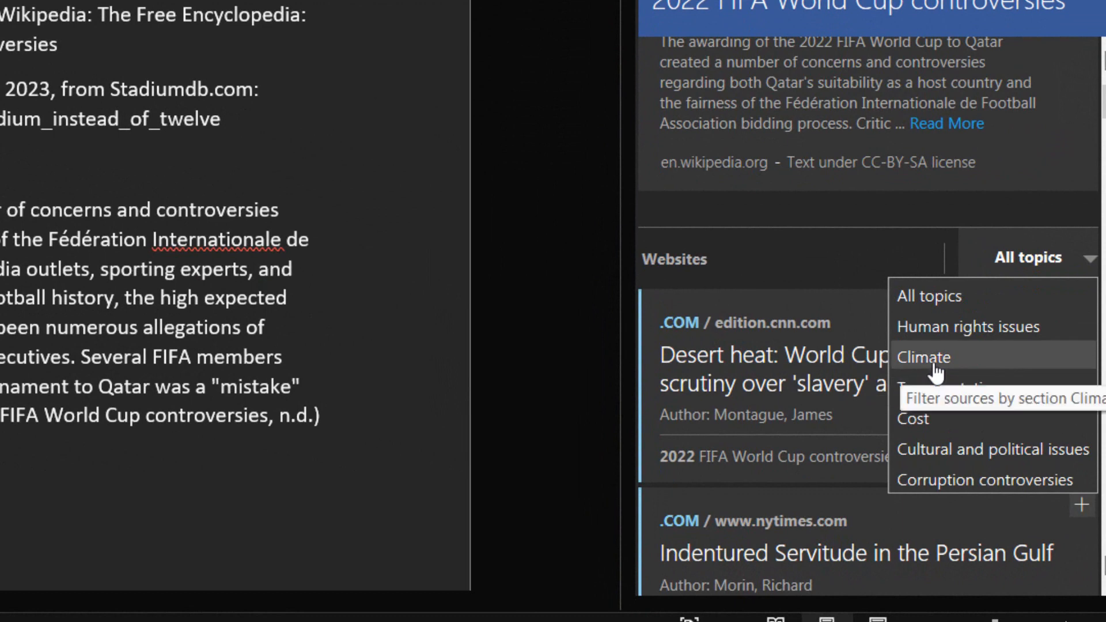
pyautogui.moveTo(910, 419)
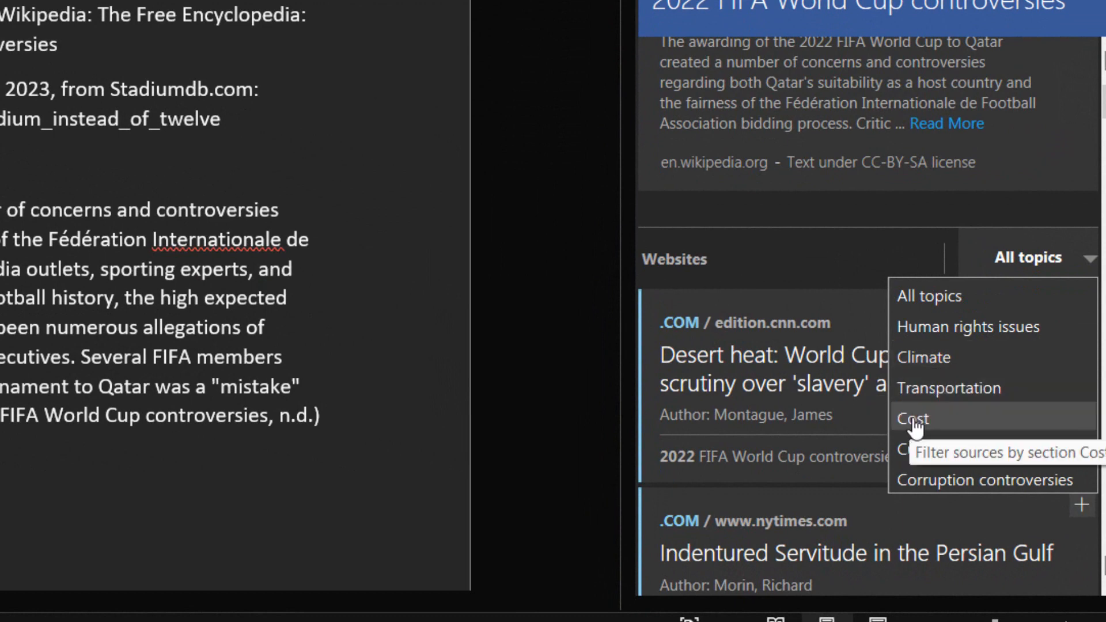
pyautogui.moveTo(941, 450)
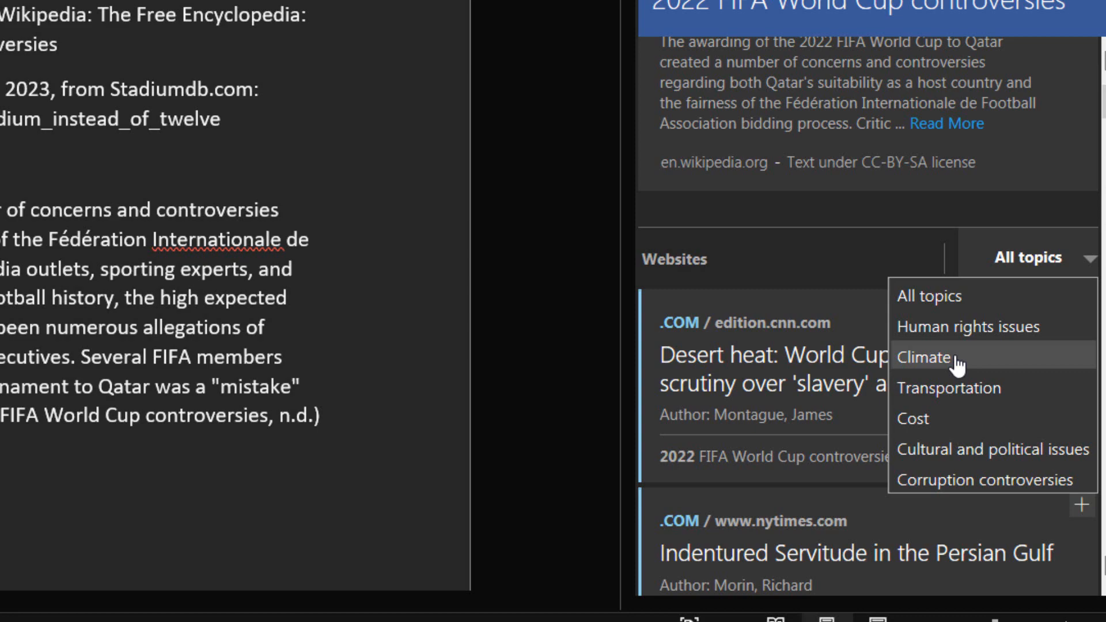
pyautogui.moveTo(924, 356)
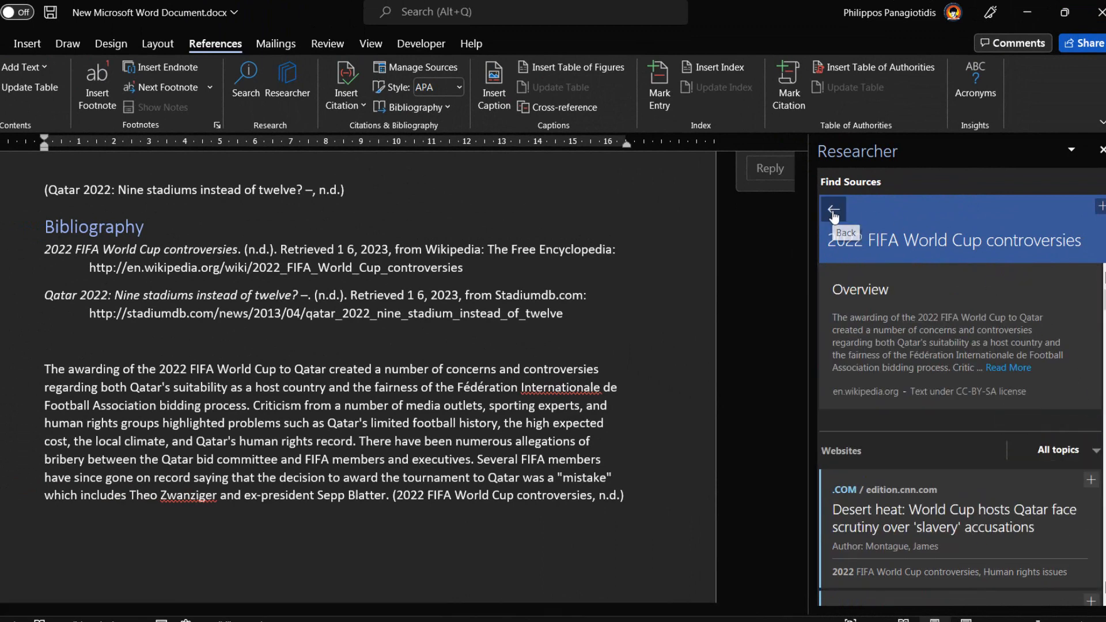
# - Go back to the Mundial 2022 search results listing El País and Marca
pyautogui.click(833, 209)
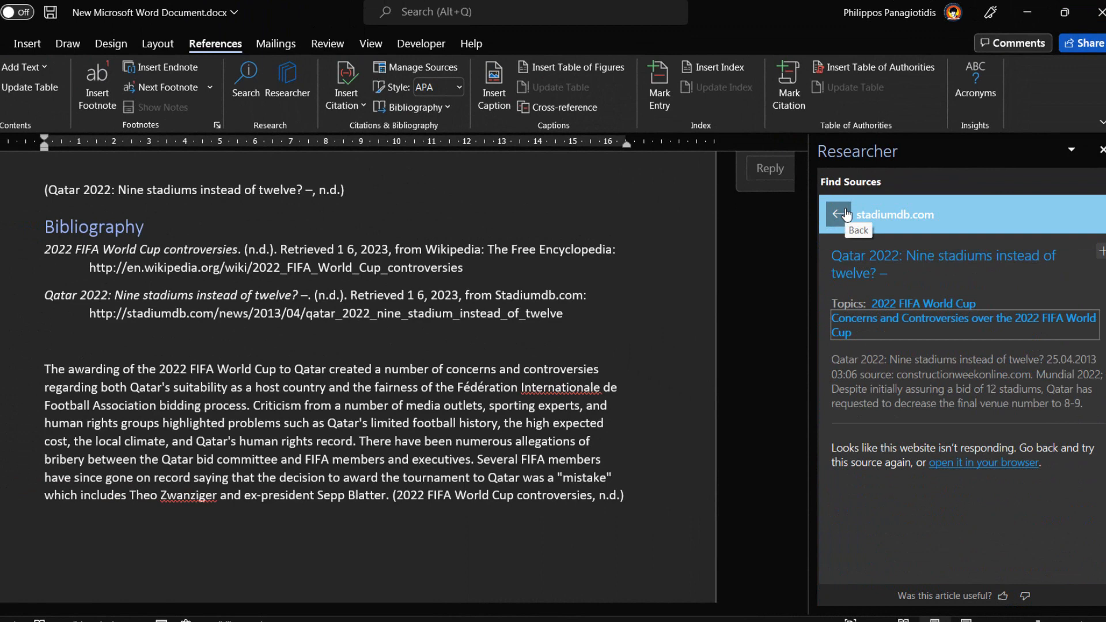
pyautogui.click(838, 214)
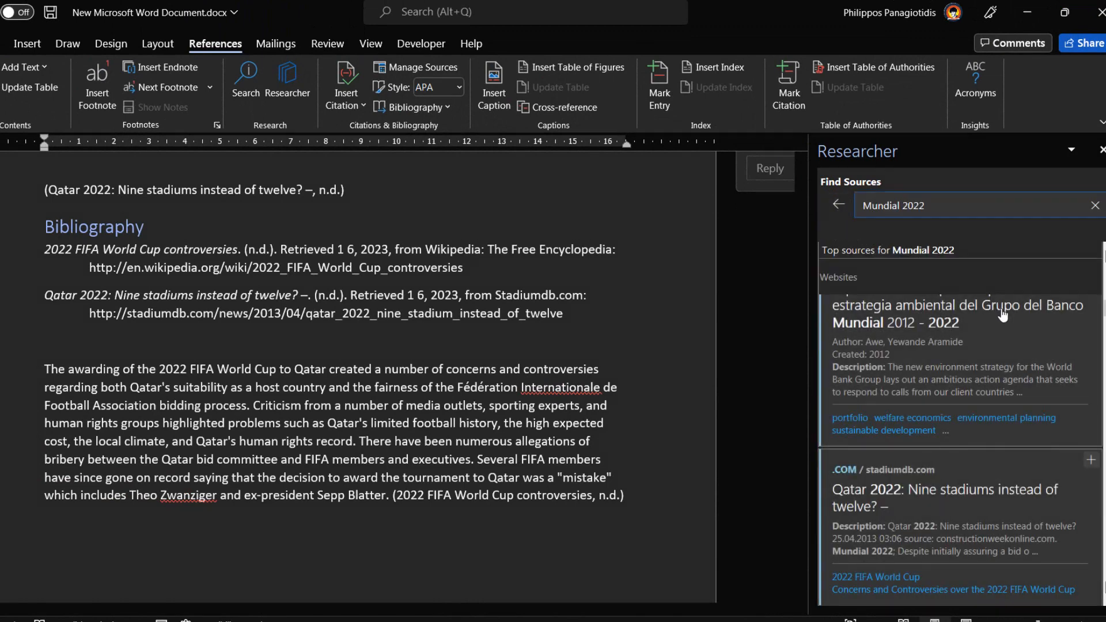
pyautogui.scroll(-3)
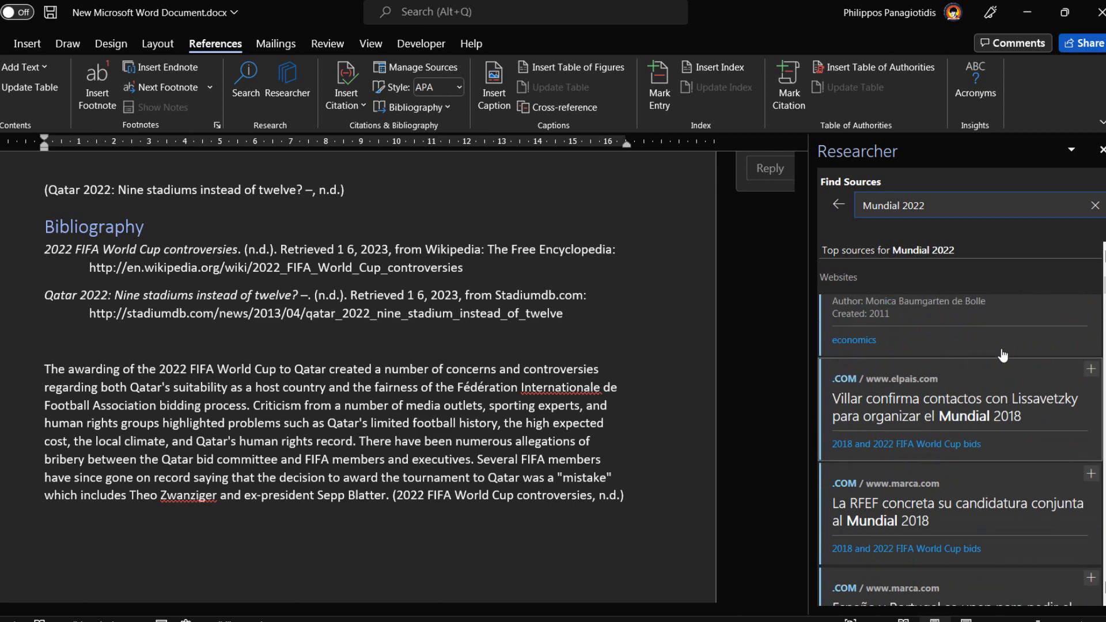